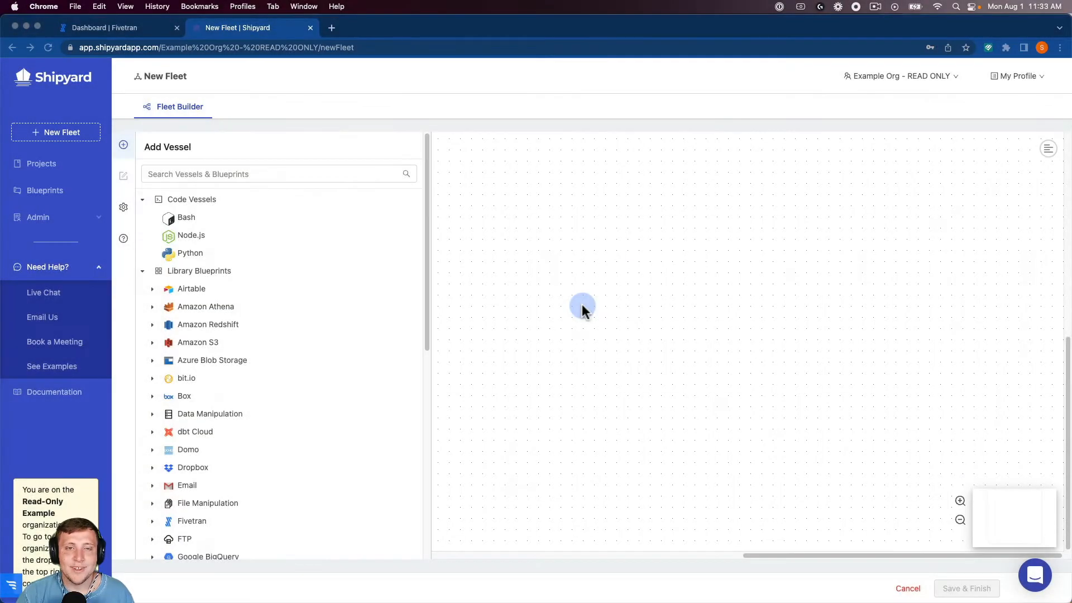
pyautogui.moveTo(431, 211)
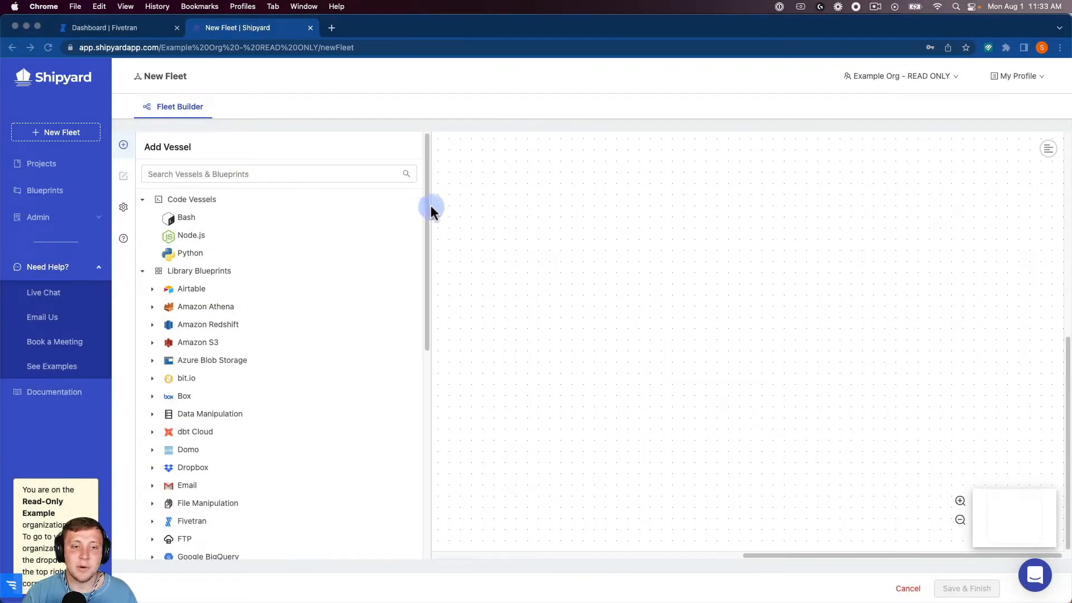
pyautogui.moveTo(369, 178)
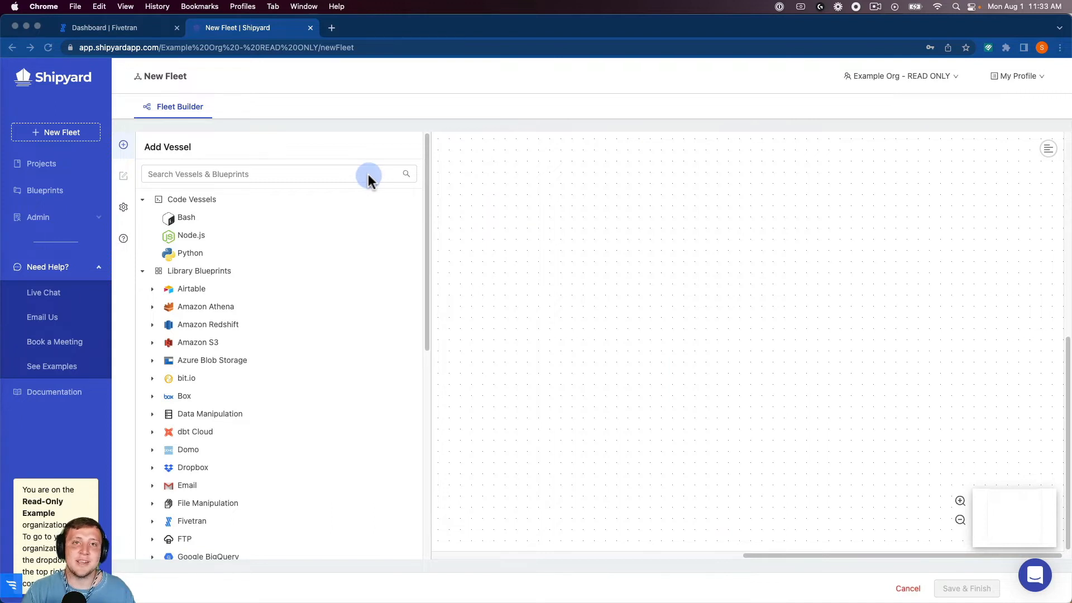
pyautogui.moveTo(309, 184)
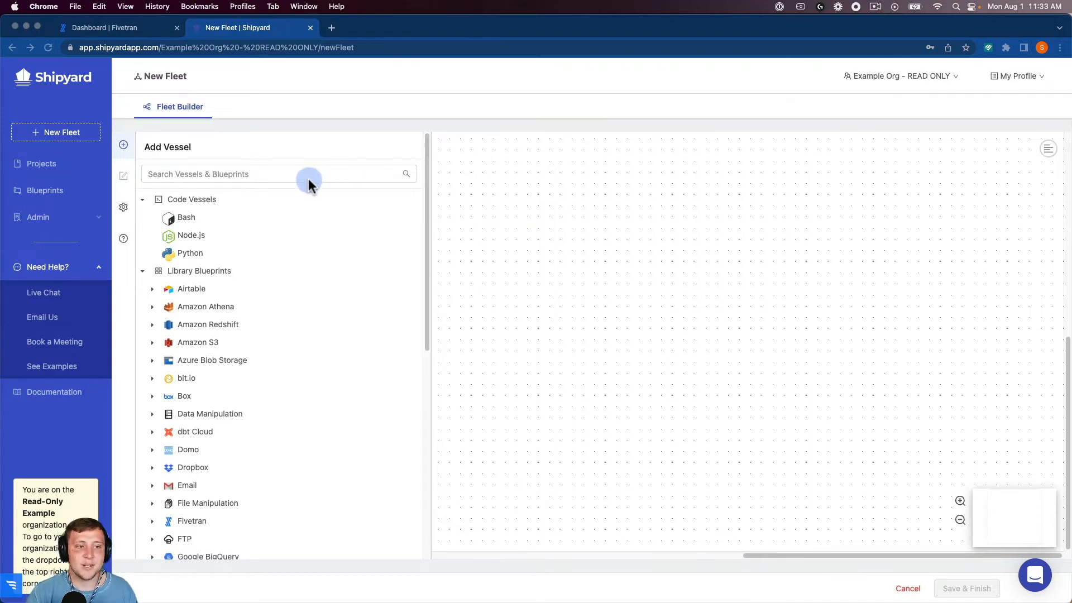
# Search the vessel library for 'fiv' to find Fivetran blueprints.
pyautogui.write('fiv')
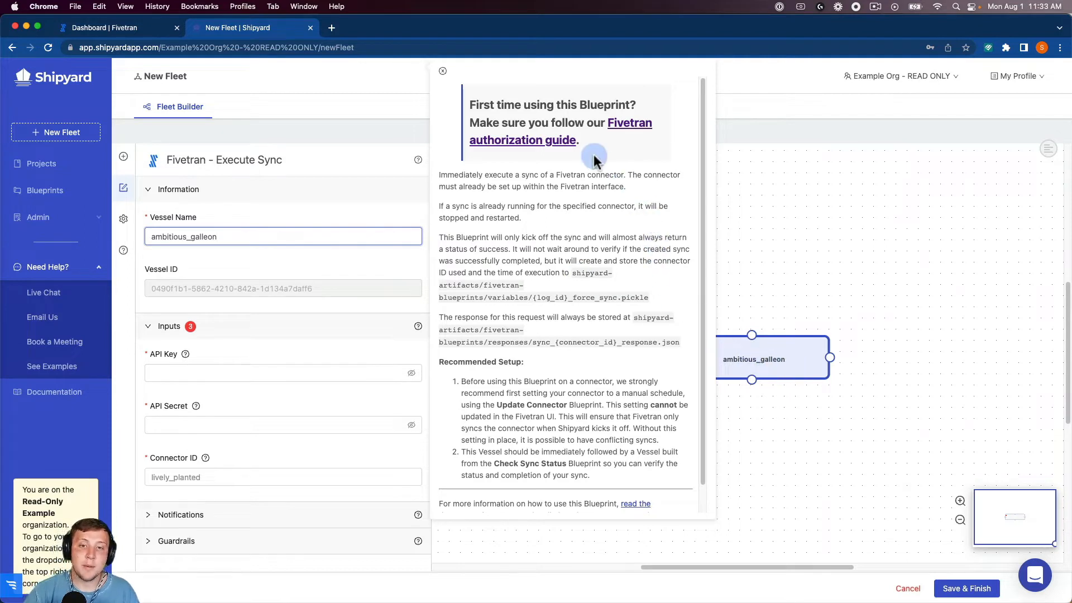
pyautogui.moveTo(621, 130)
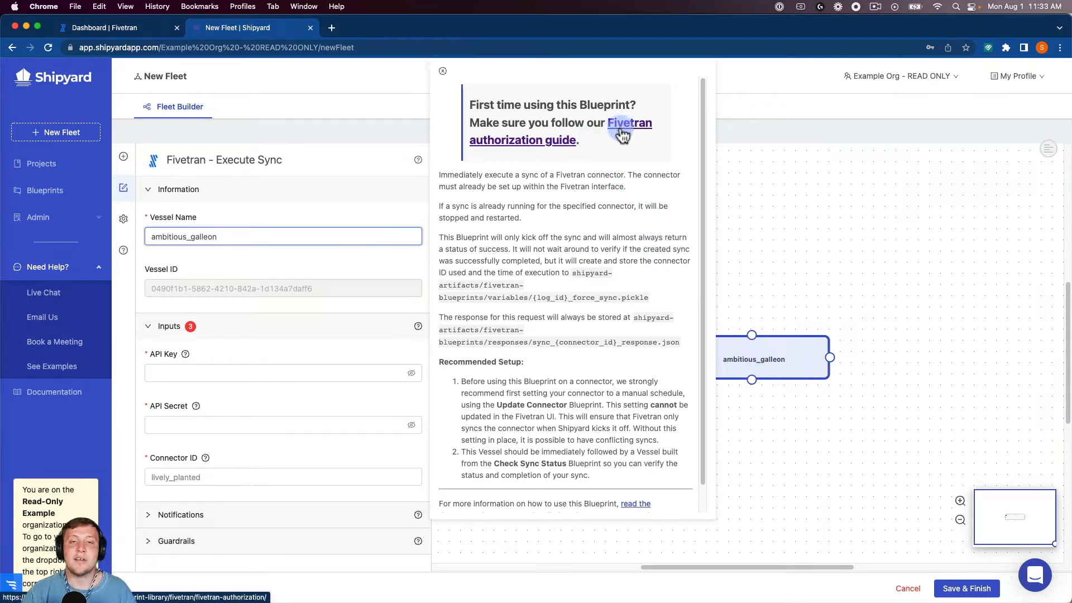
pyautogui.moveTo(564, 144)
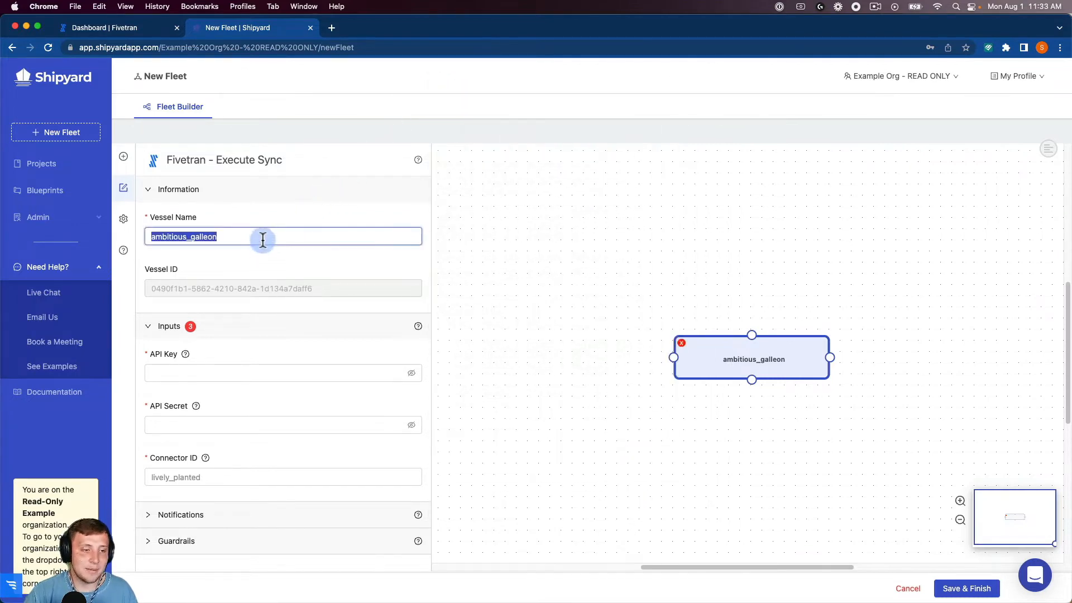
# Name the vessel 'Execute Sync' and set its connector ID to oxymoron_ratio.
pyautogui.write('Execute')
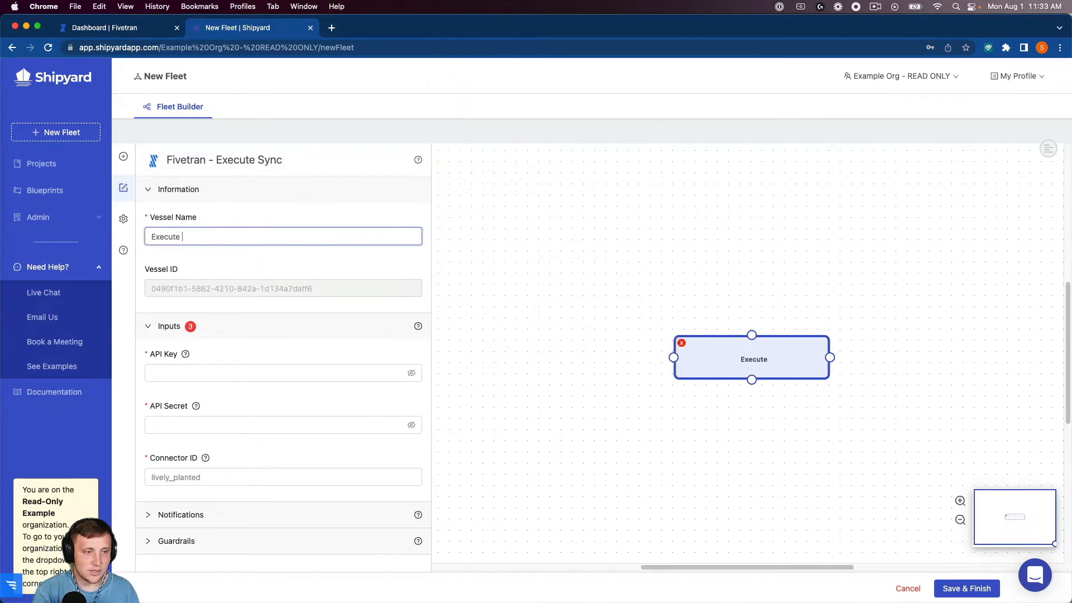
pyautogui.write('Sync')
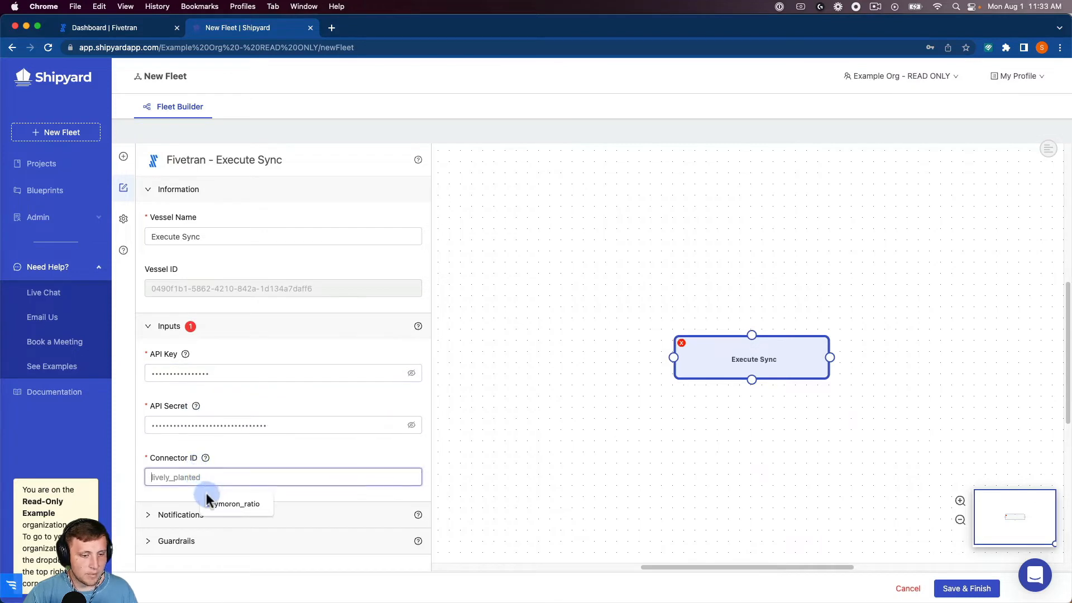
pyautogui.click(236, 504)
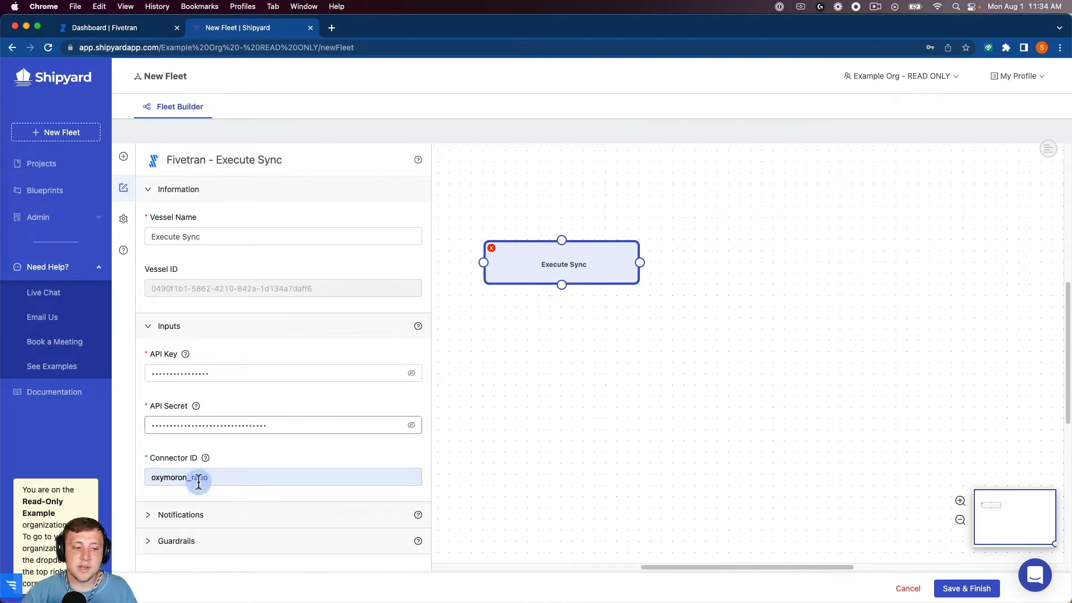
pyautogui.scroll(-3)
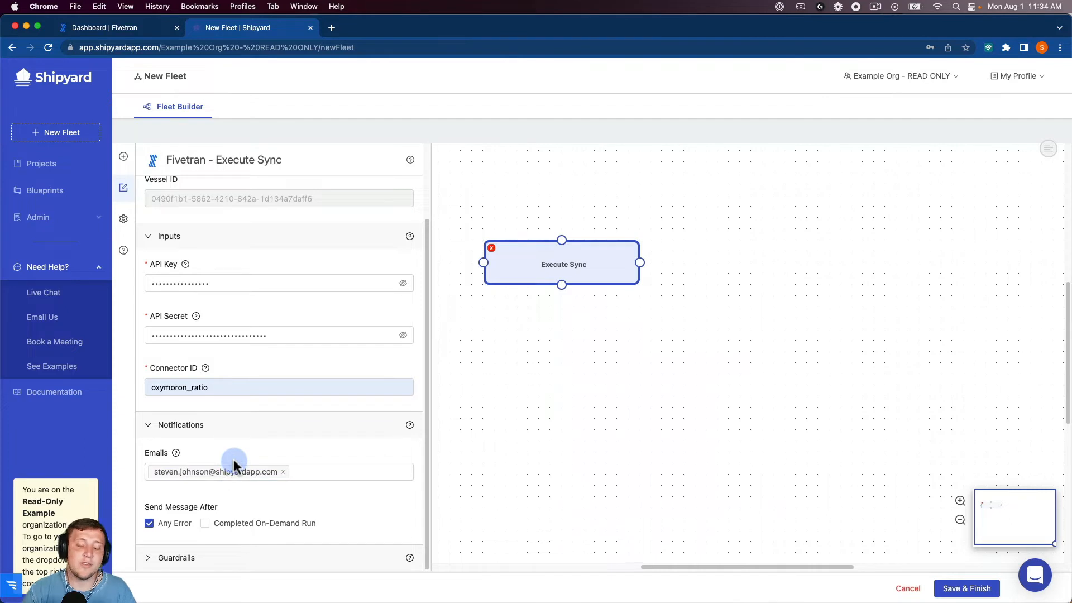
pyautogui.moveTo(242, 452)
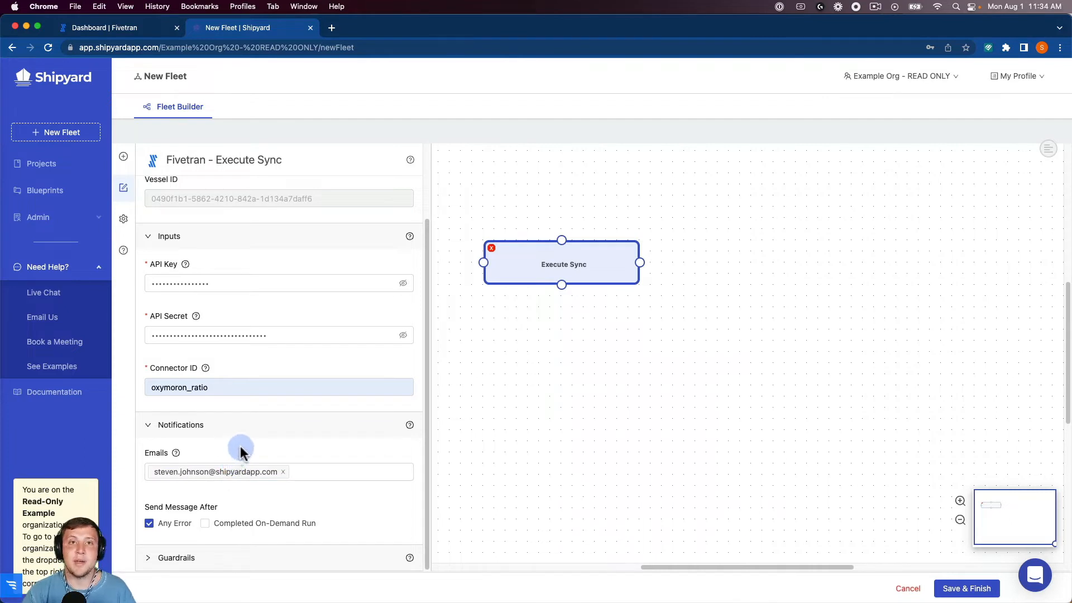
pyautogui.scroll(-3)
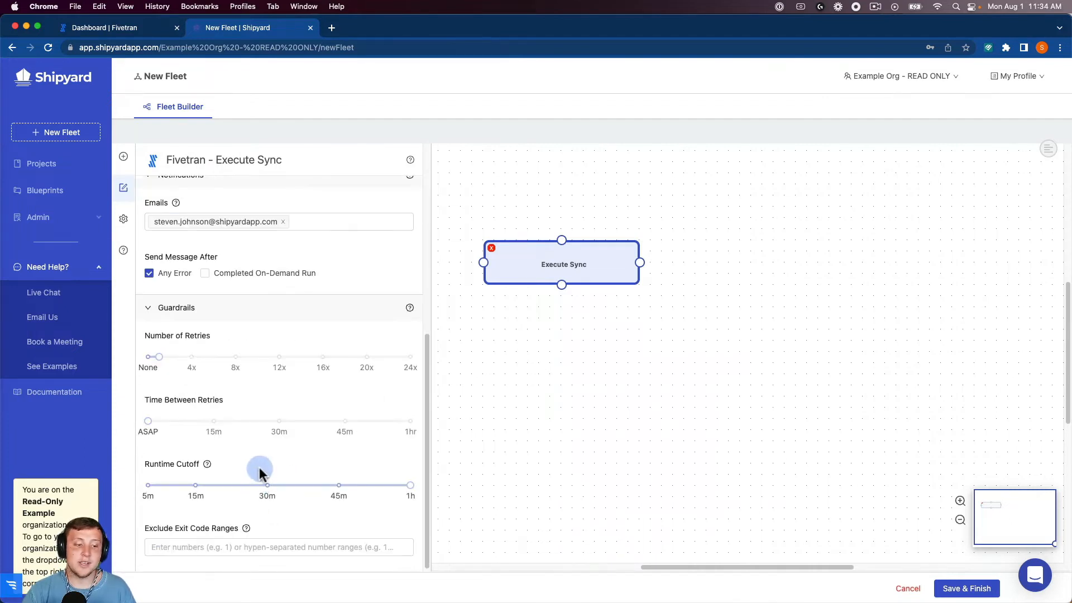
pyautogui.moveTo(242, 441)
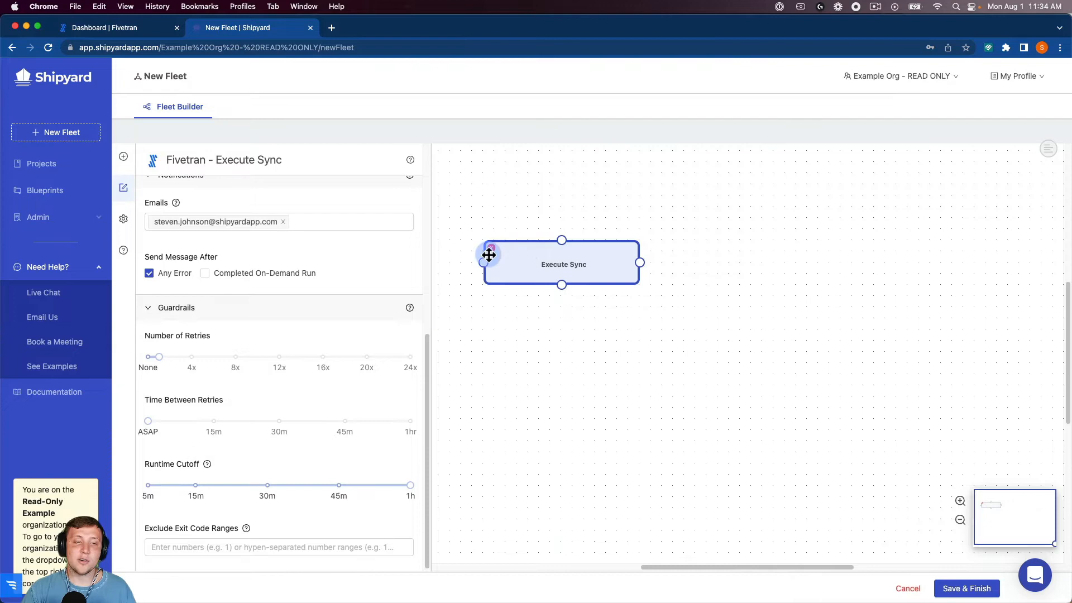
# Add a Fivetran Check Sync Status vessel from the library.
pyautogui.click(123, 156)
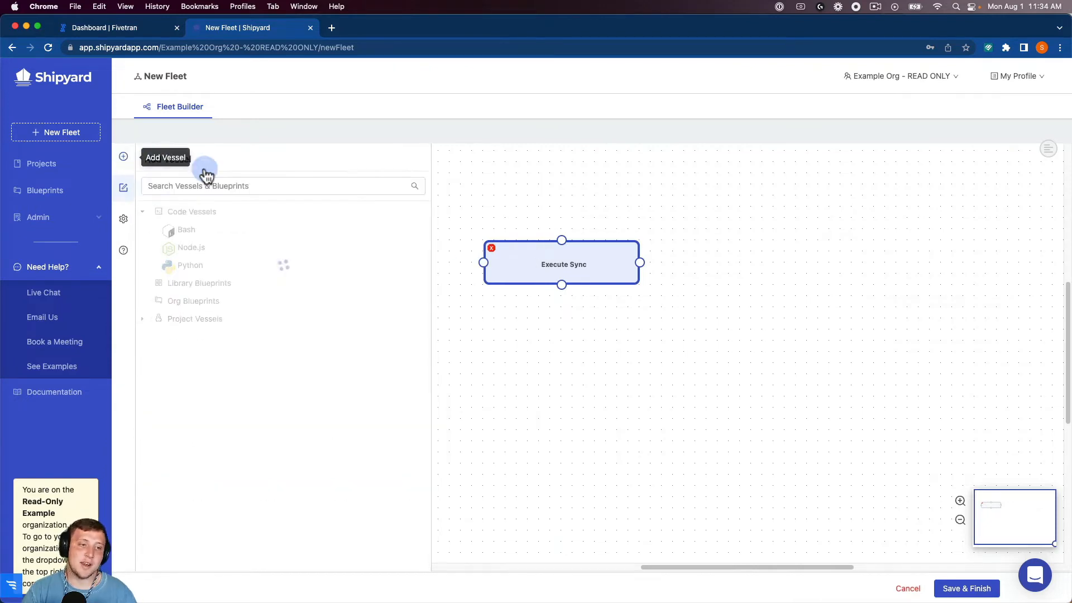
pyautogui.write('five')
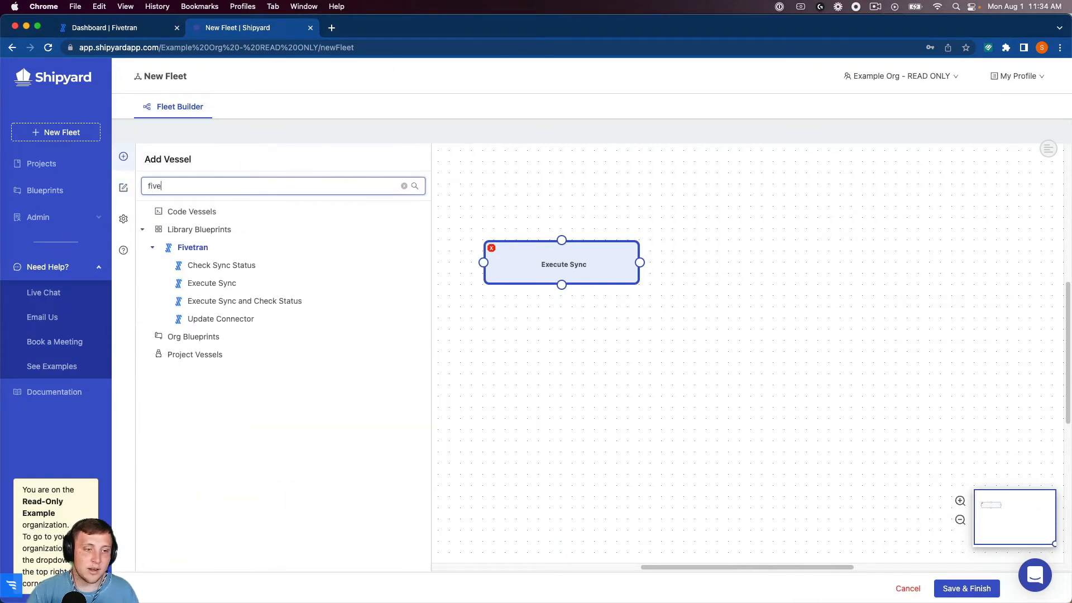
pyautogui.click(221, 265)
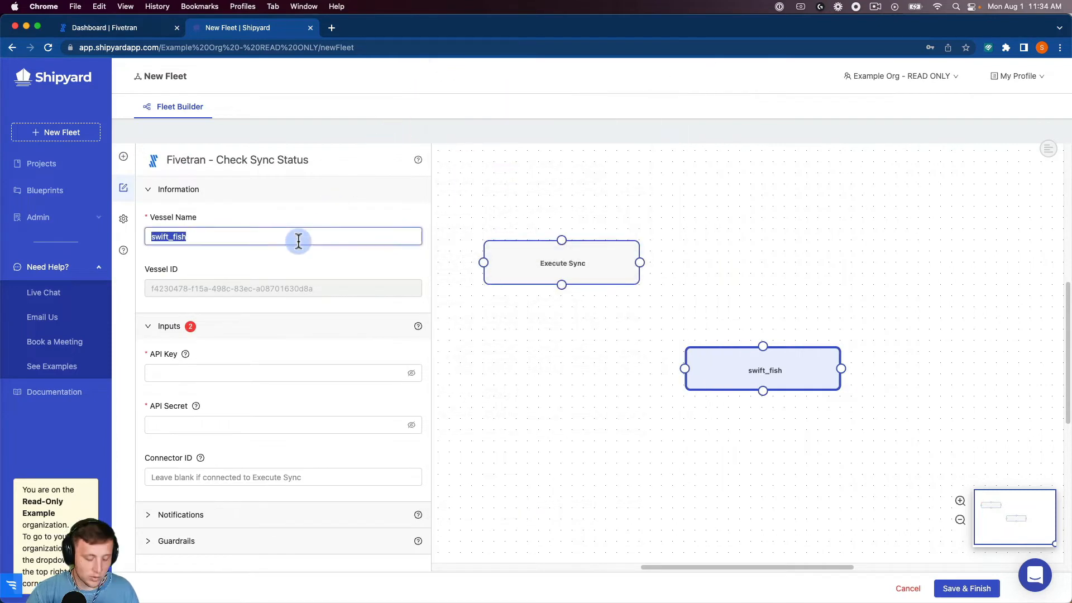
# Name it 'Check Sync Status' and fill in its API key and API secret.
pyautogui.write('Check Sync S')
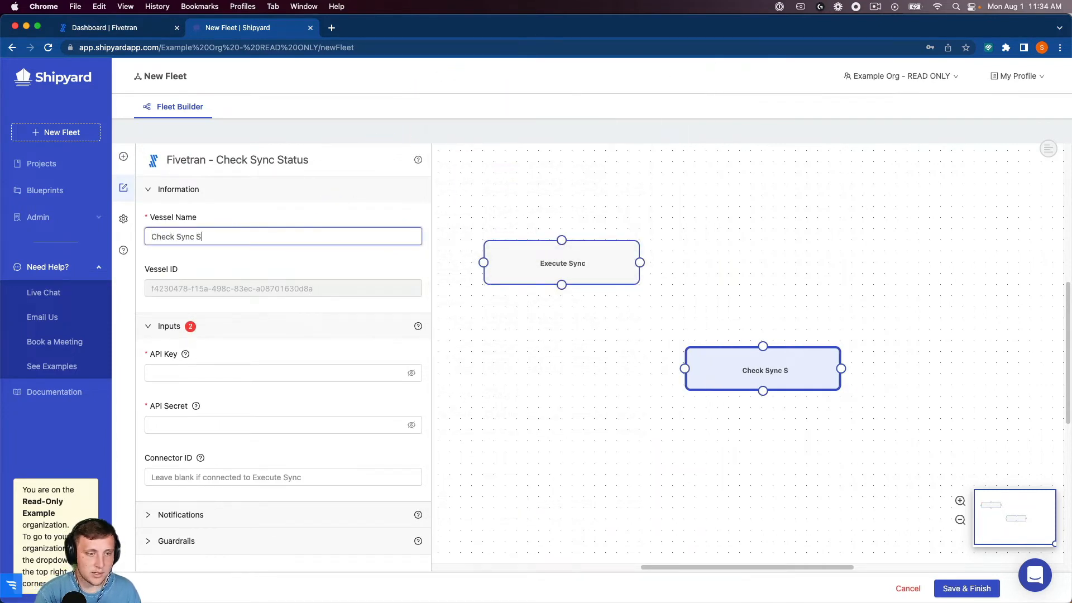
pyautogui.write('tatus')
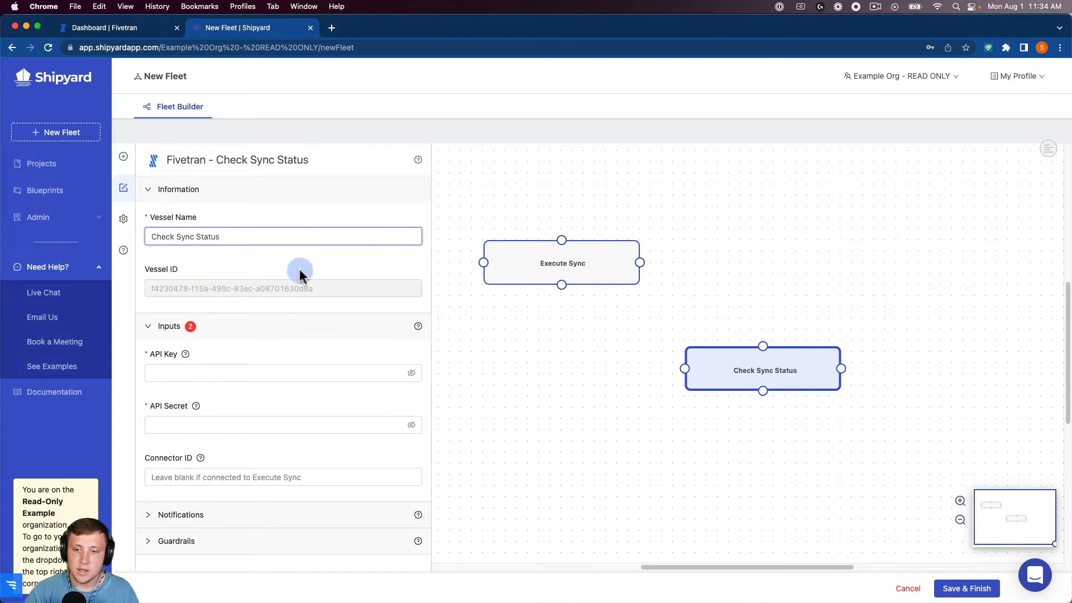
pyautogui.click(283, 373)
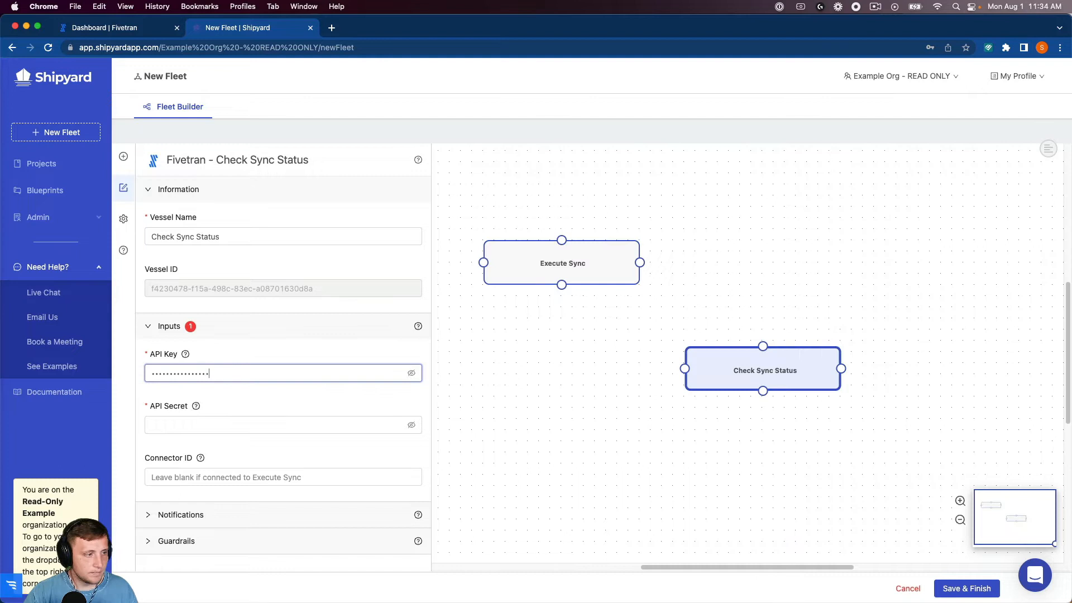
pyautogui.click(282, 425)
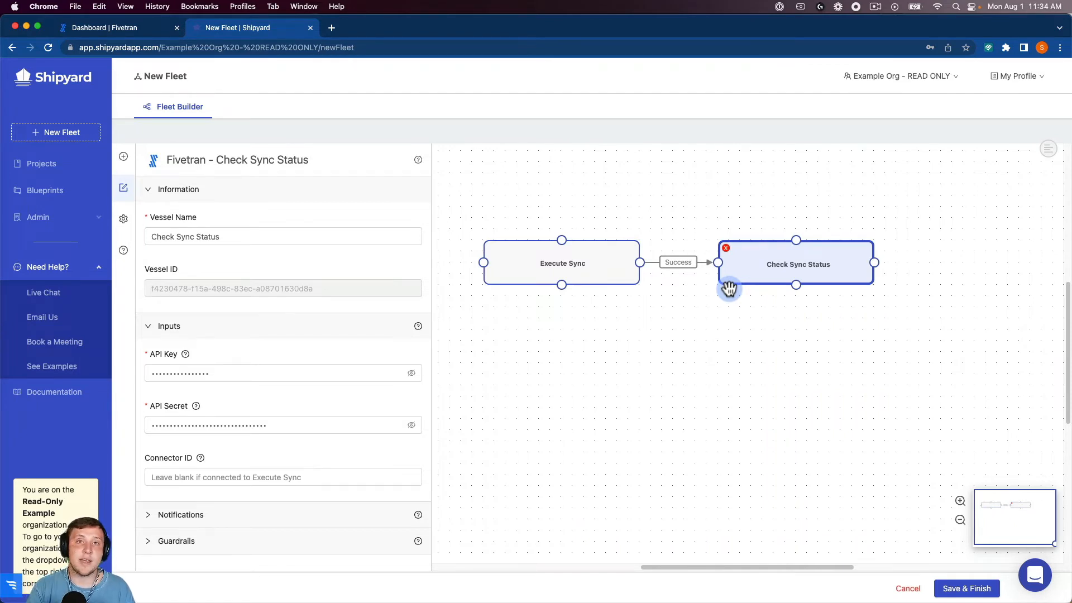
pyautogui.moveTo(668, 276)
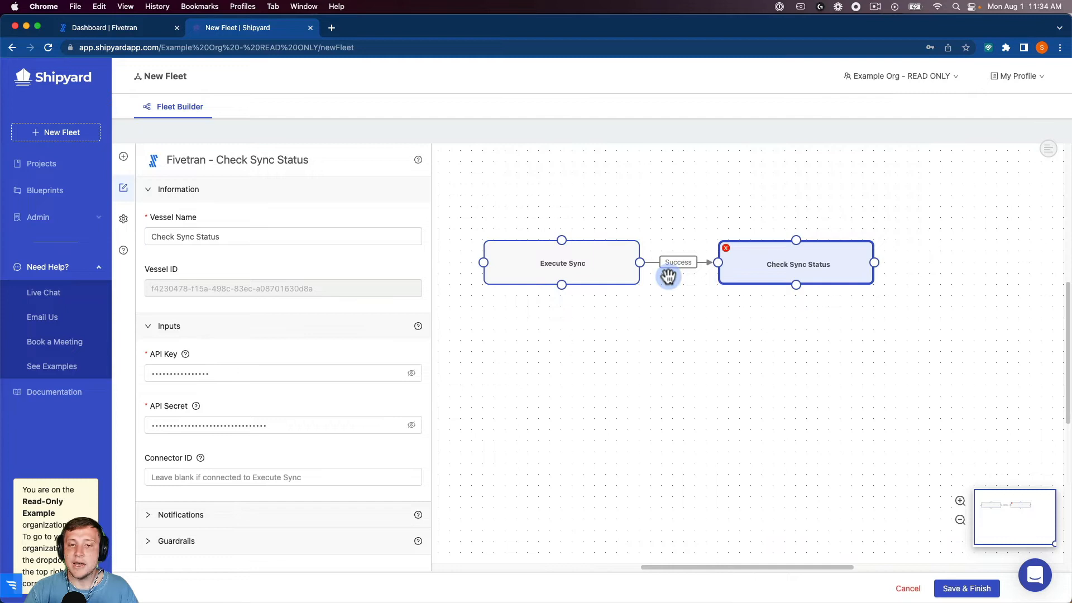
pyautogui.moveTo(534, 267)
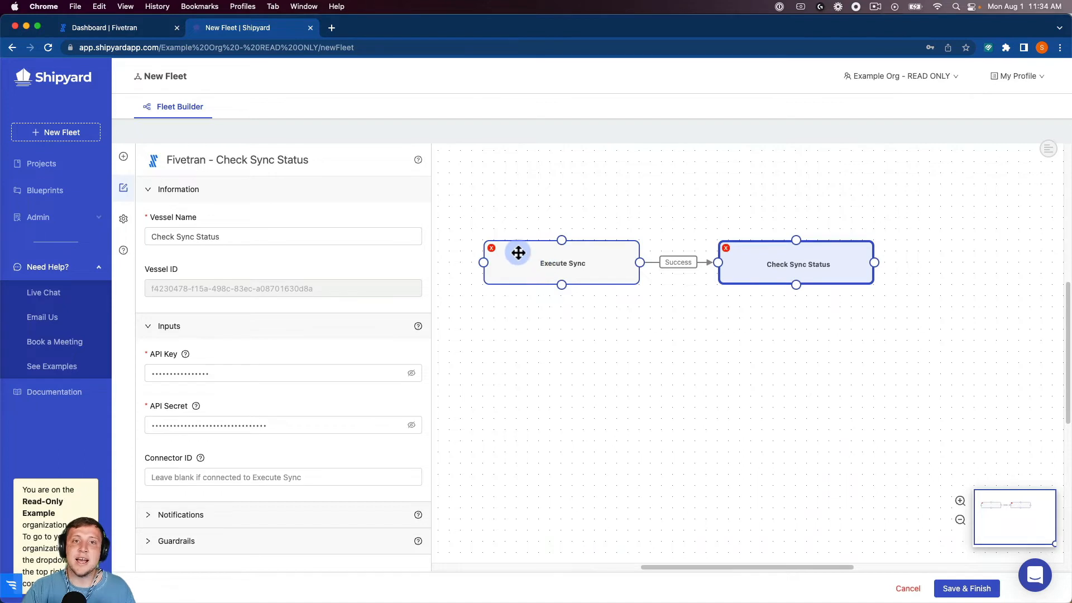
pyautogui.moveTo(464, 235)
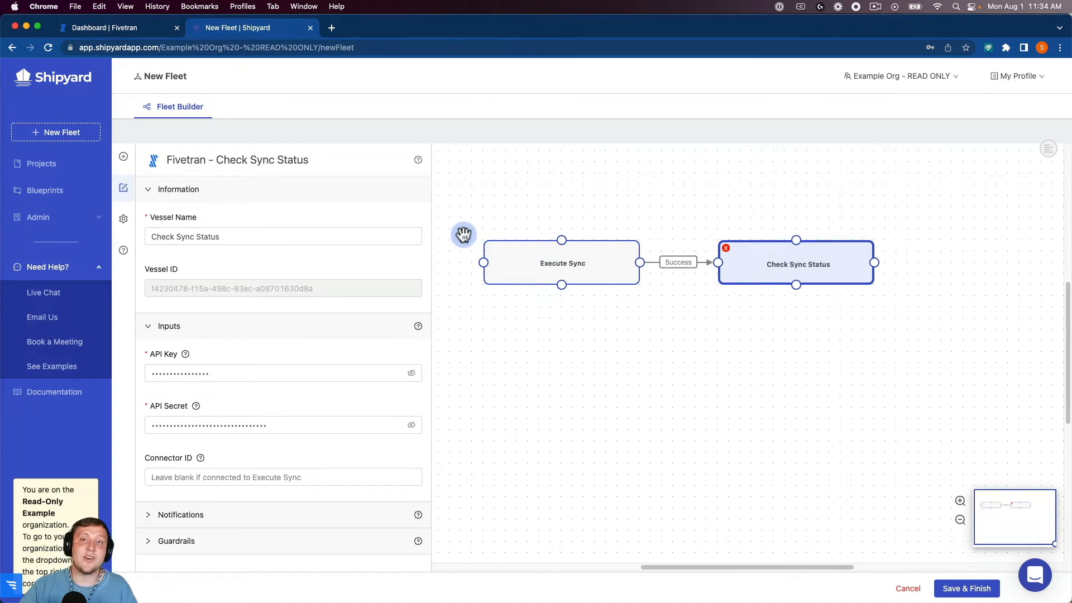
pyautogui.moveTo(335, 403)
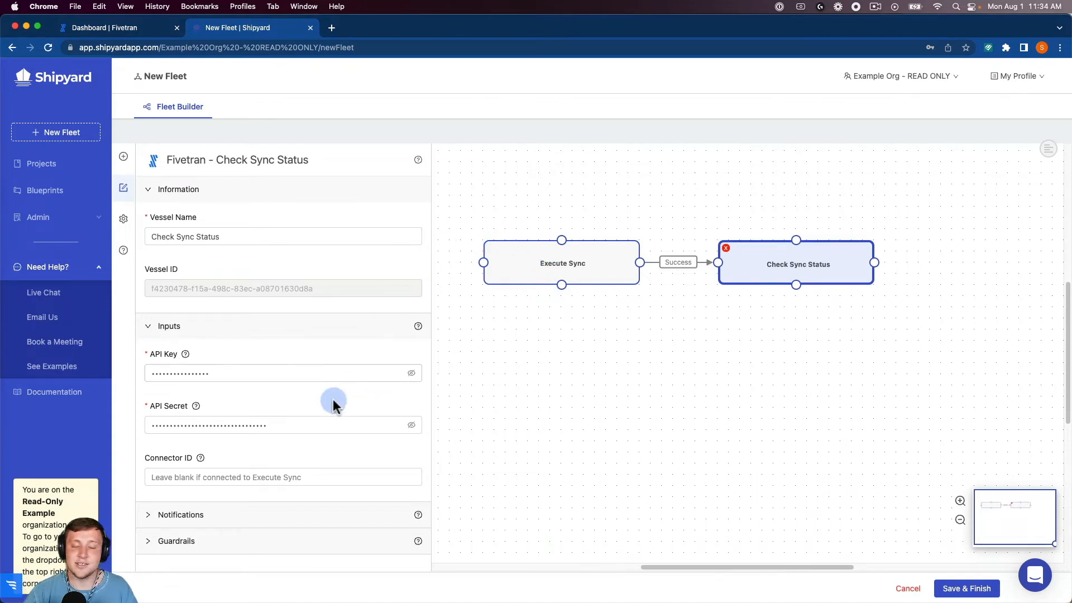
pyautogui.moveTo(306, 401)
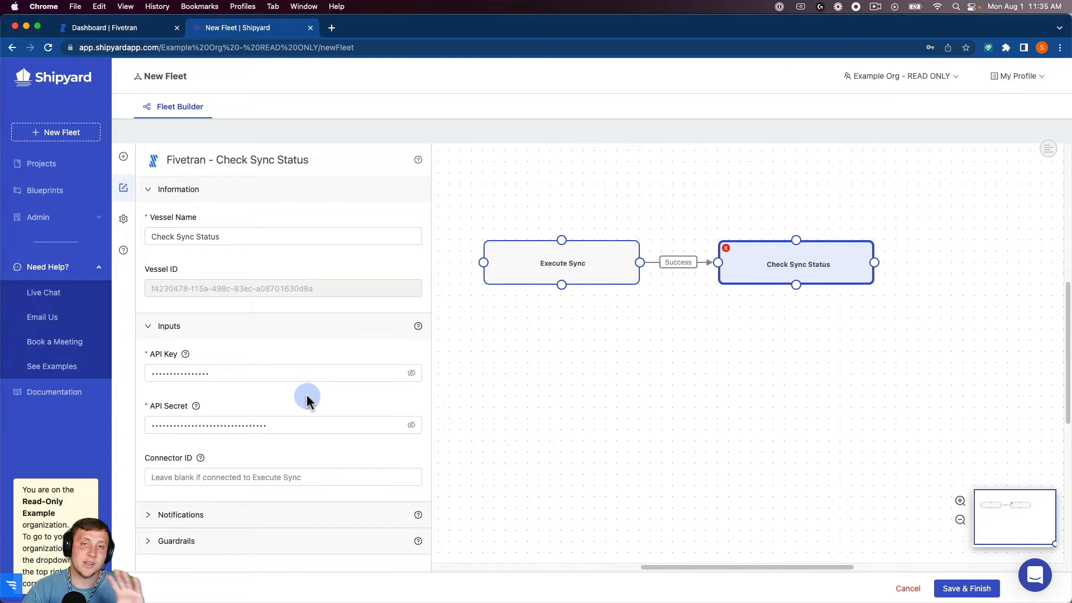
pyautogui.moveTo(219, 547)
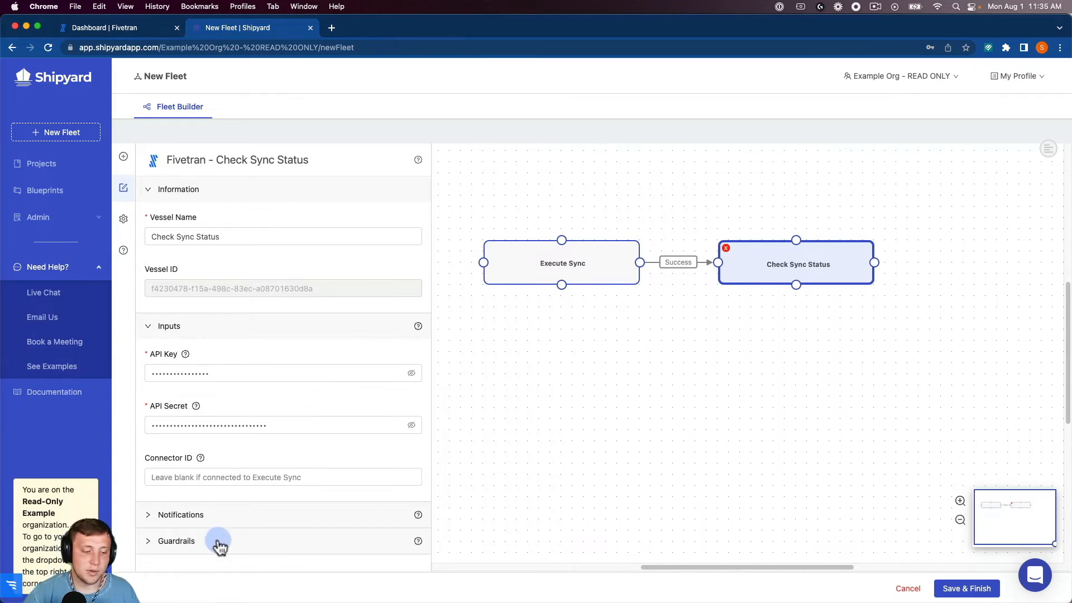
# Review Check Sync Status's guardrail retry settings and reopen the vessel library.
pyautogui.click(175, 541)
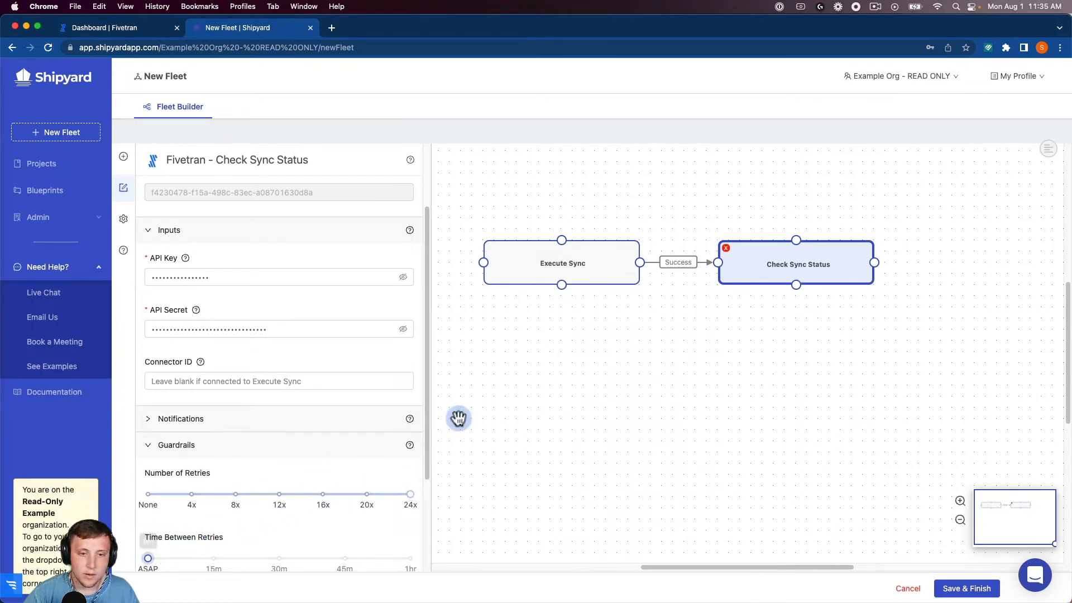
pyautogui.click(123, 157)
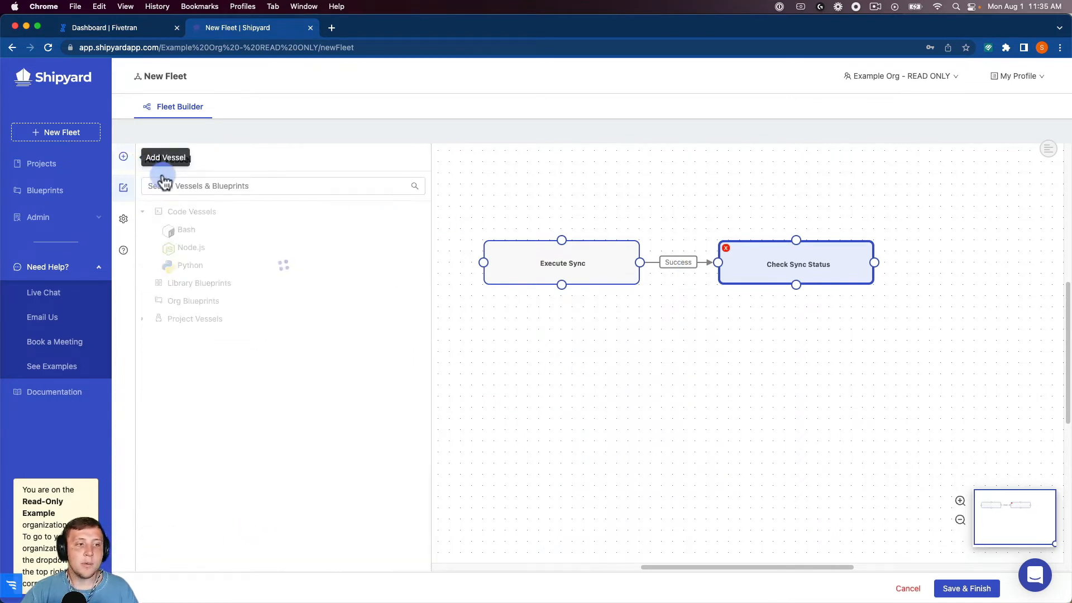
# Add a Snowflake vessel named 'Store Query Results as CSV' and enter its credentials.
pyautogui.write('snow')
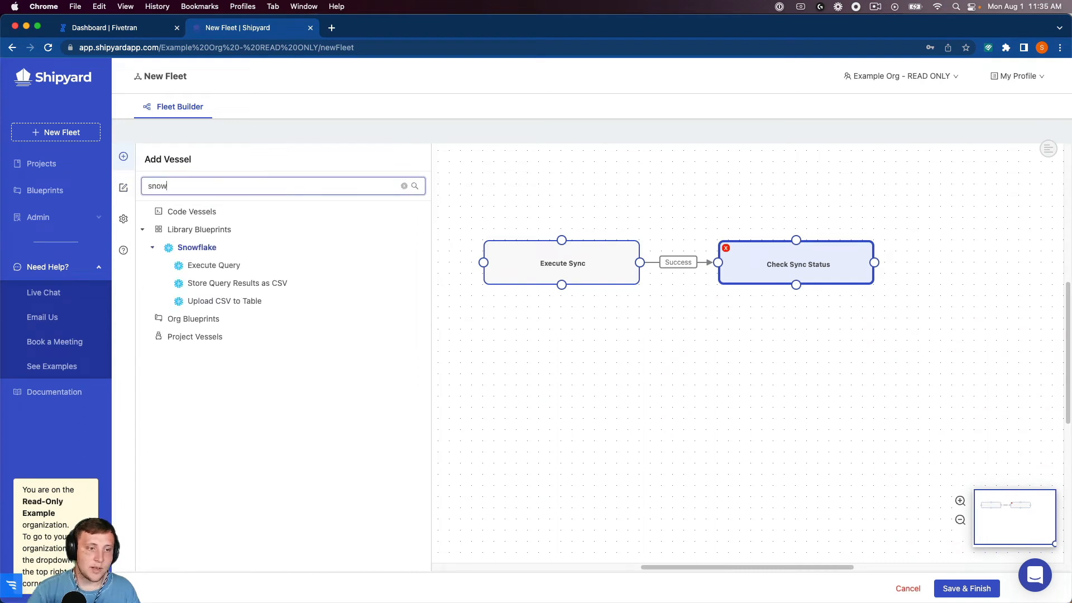
pyautogui.moveTo(236, 283)
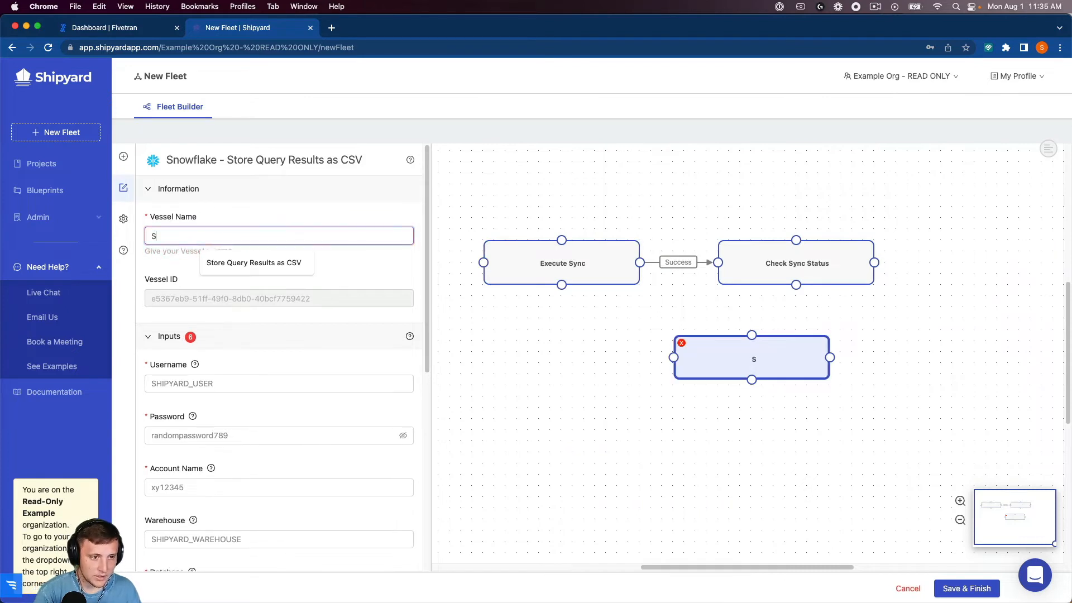
pyautogui.write('Store Query Results as CSV')
pyautogui.click(278, 383)
pyautogui.write('shipyardtech')
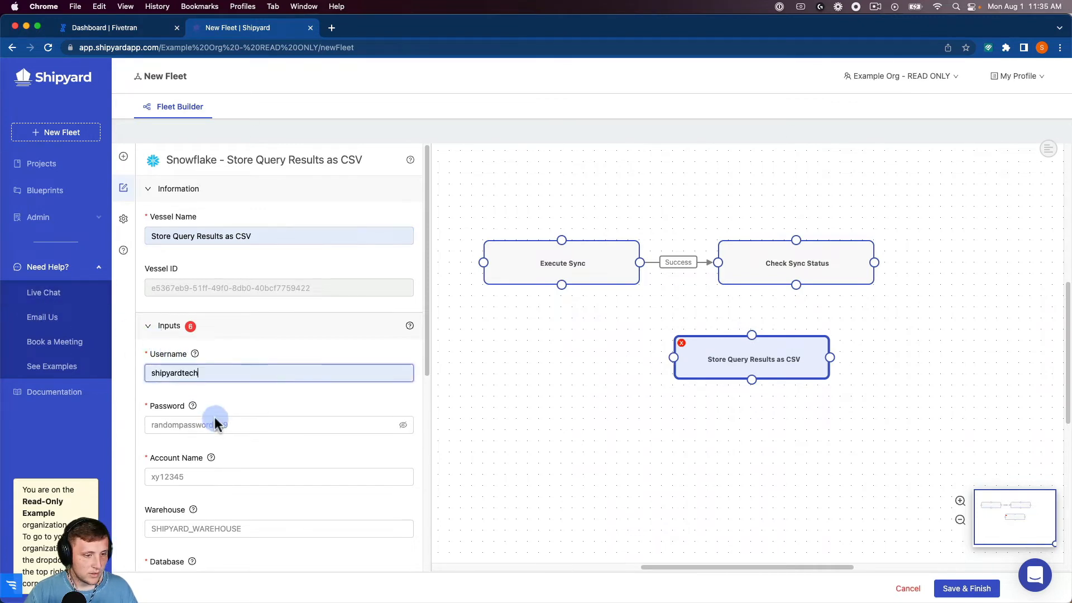
pyautogui.click(278, 425)
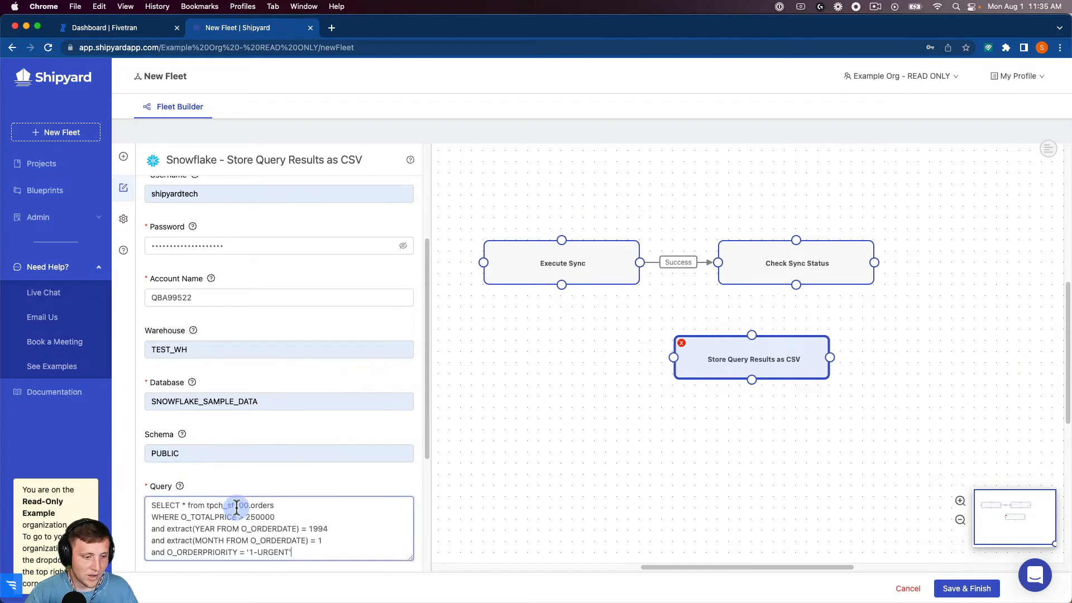
# Limit the orders query to 100 rows and set the local file name to test.csv.
pyautogui.scroll(-3)
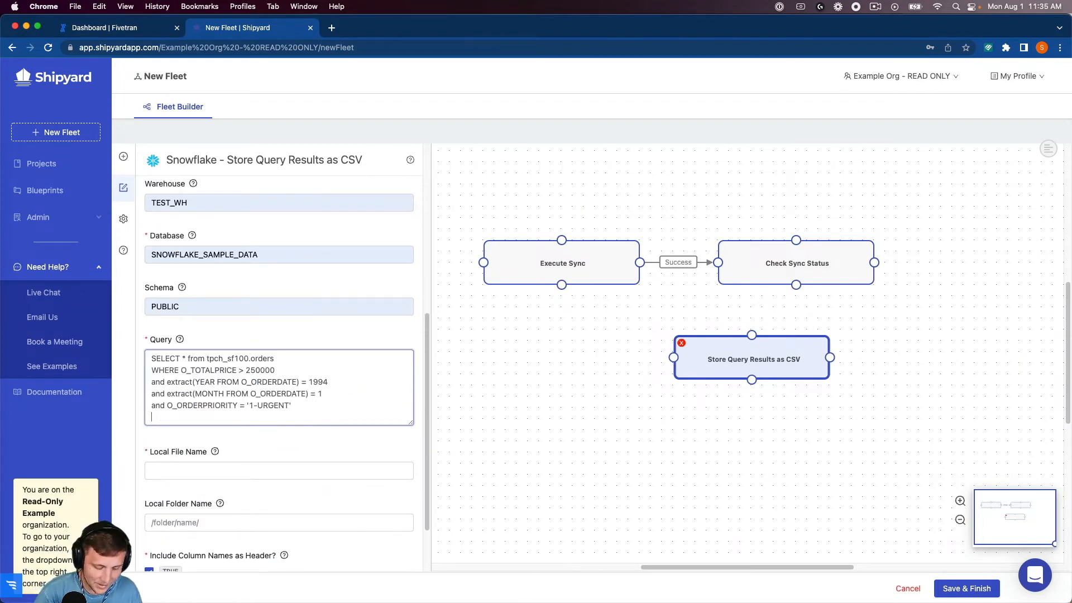
pyautogui.write('limit 100')
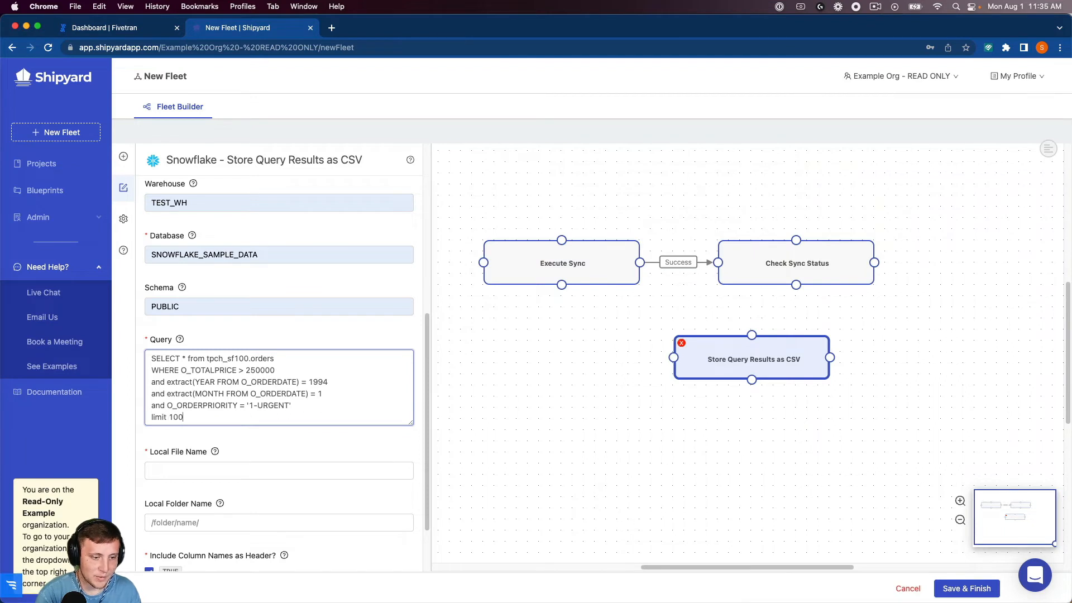
pyautogui.write('test.csv')
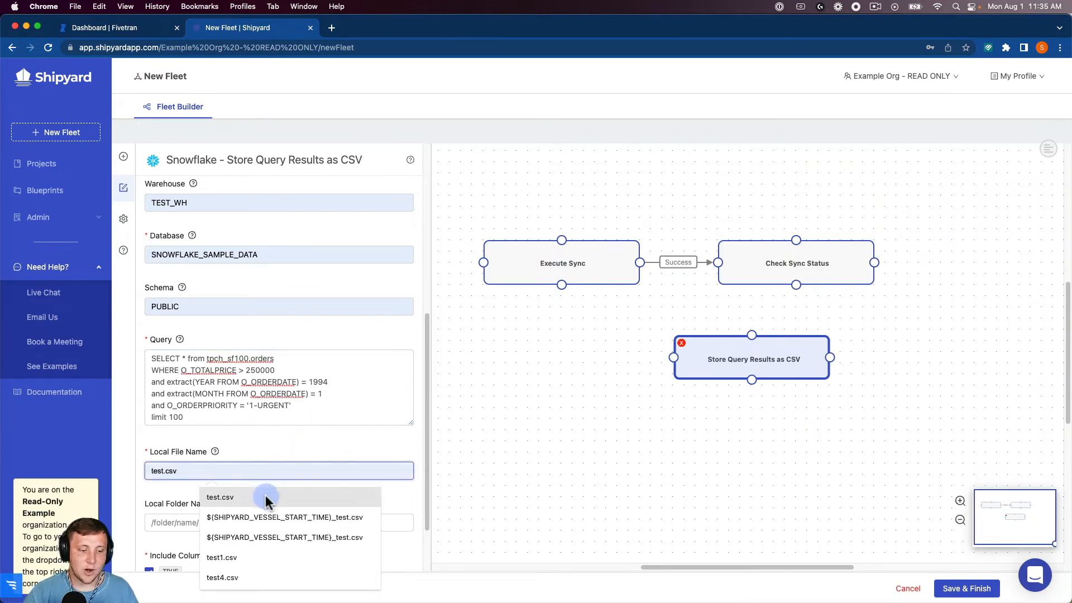
pyautogui.click(220, 498)
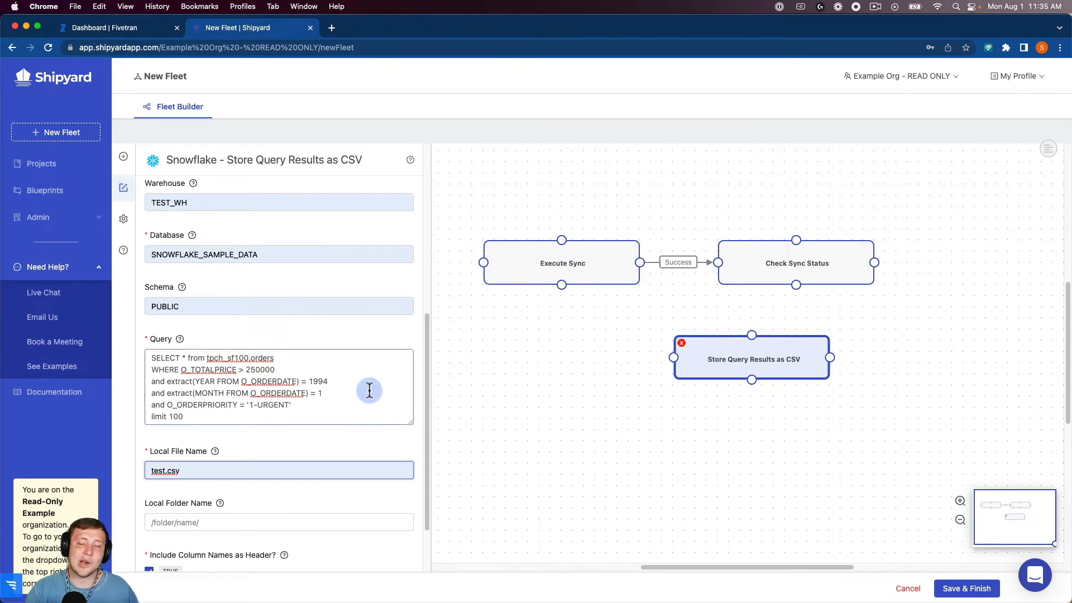
pyautogui.scroll(-3)
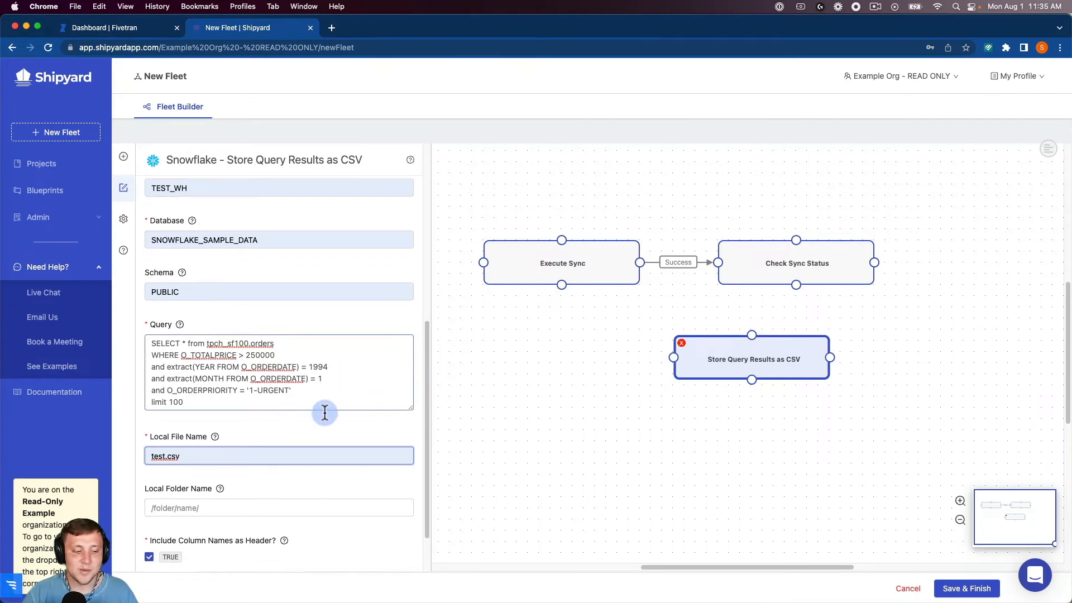
pyautogui.scroll(-3)
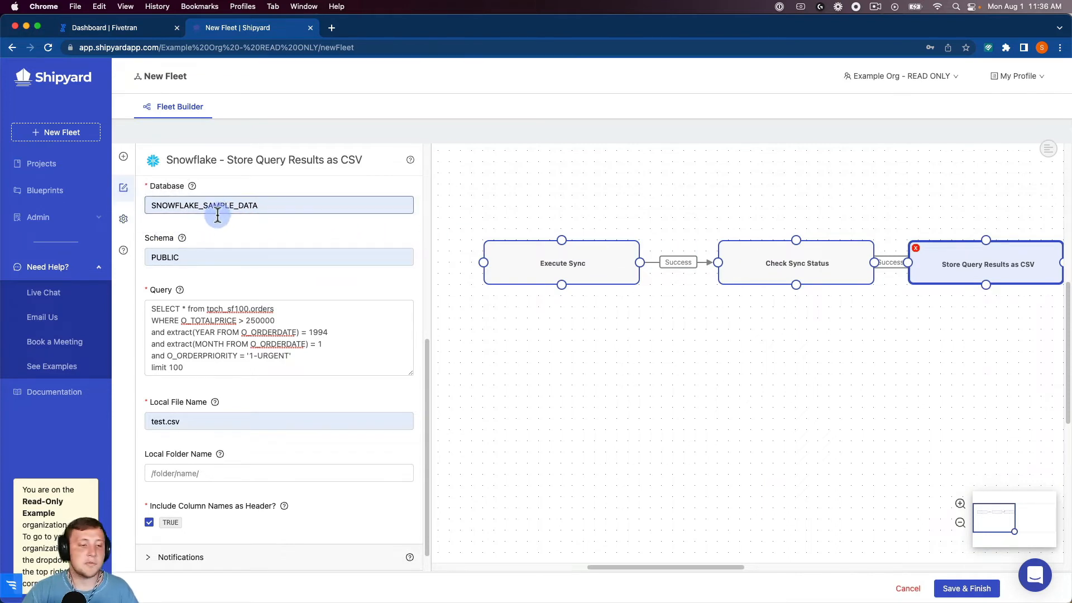
# Name the fleet 'Fivetran -> Snowflake' in Fleet Settings.
pyautogui.click(124, 218)
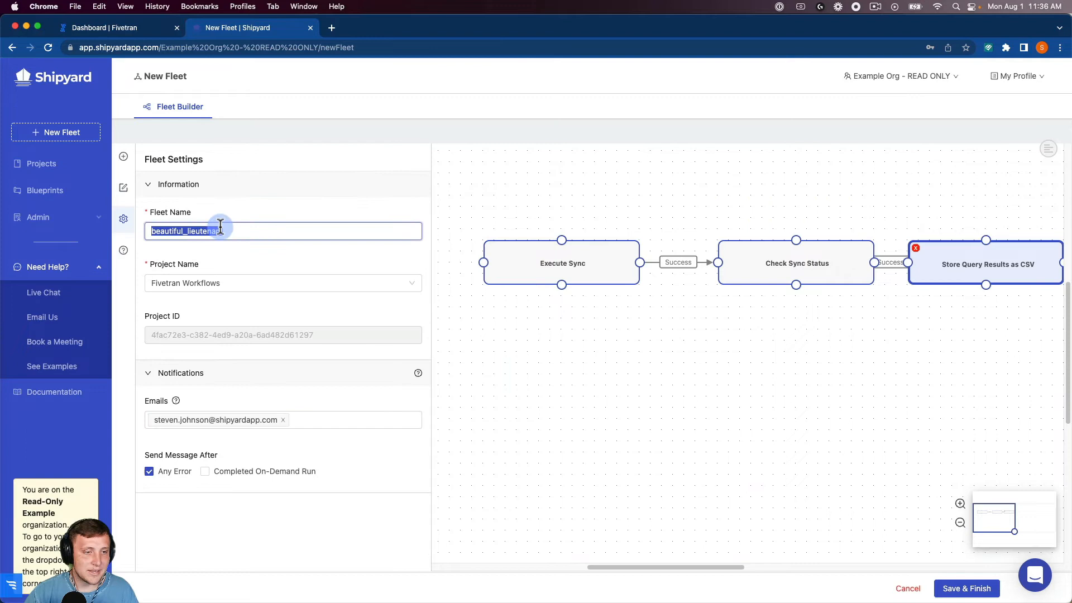
pyautogui.write('Fivet')
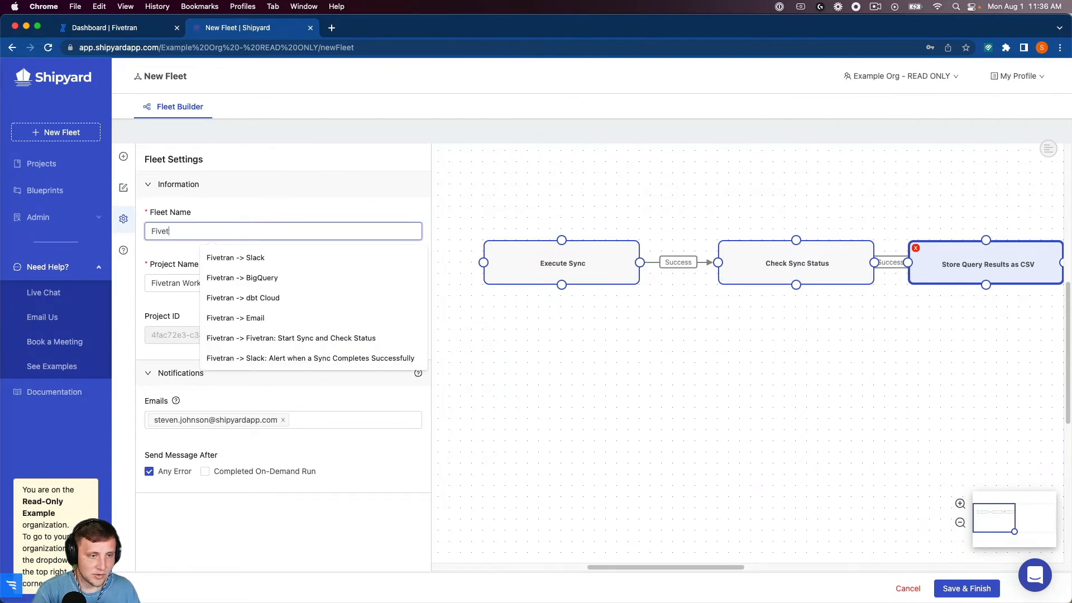
pyautogui.write('ran -> S')
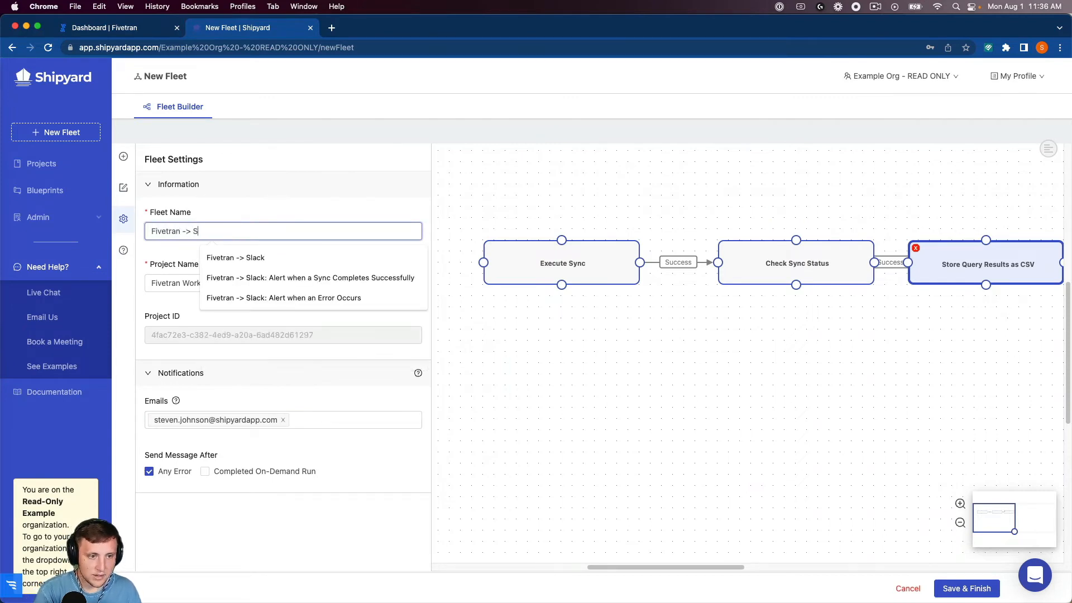
pyautogui.write('nowflake')
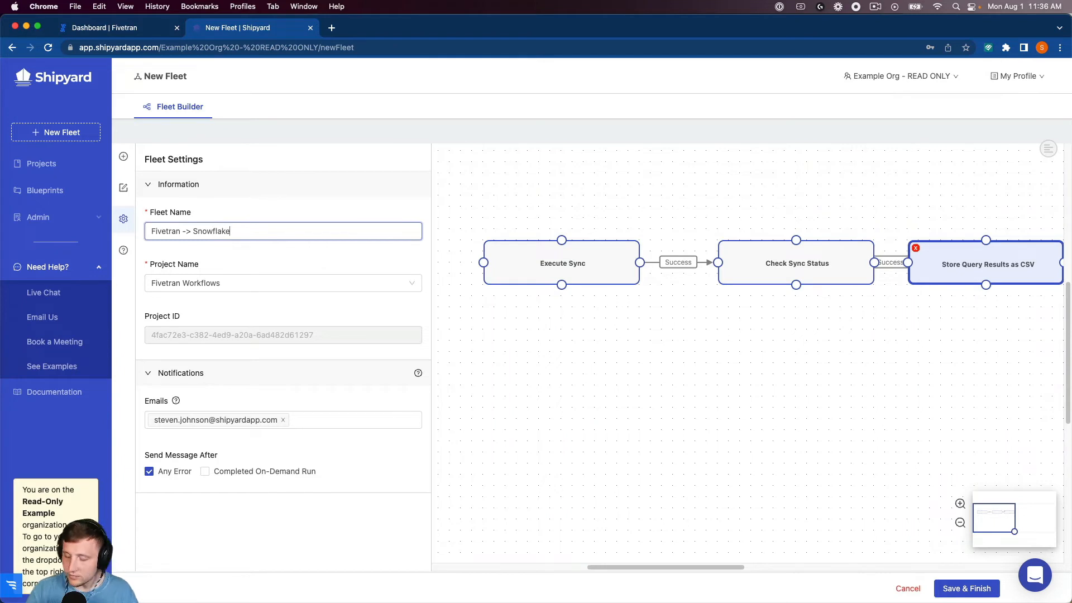
pyautogui.moveTo(856, 493)
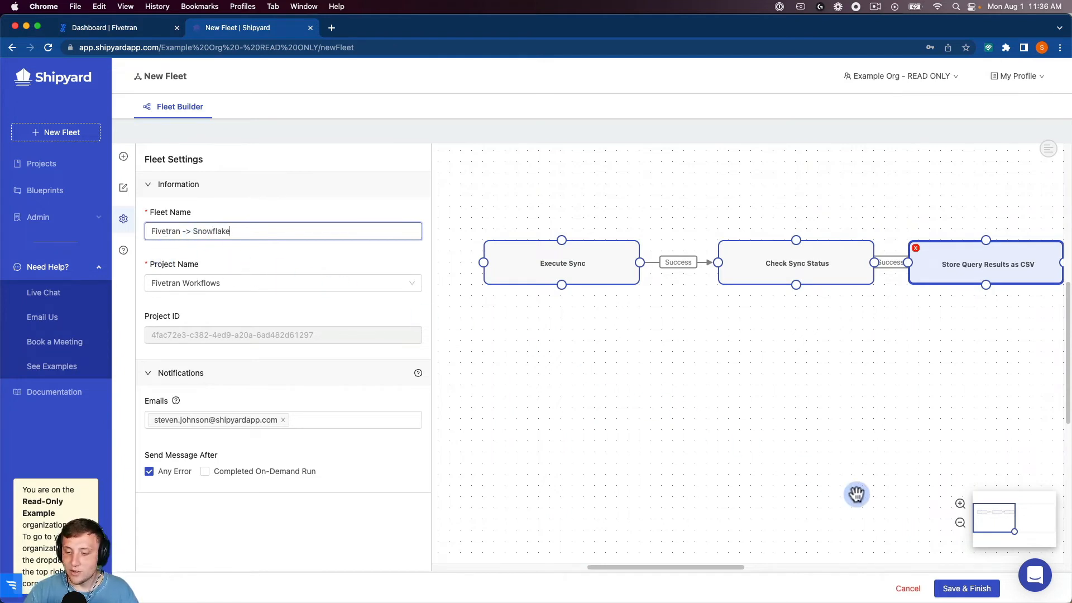
pyautogui.moveTo(733, 393)
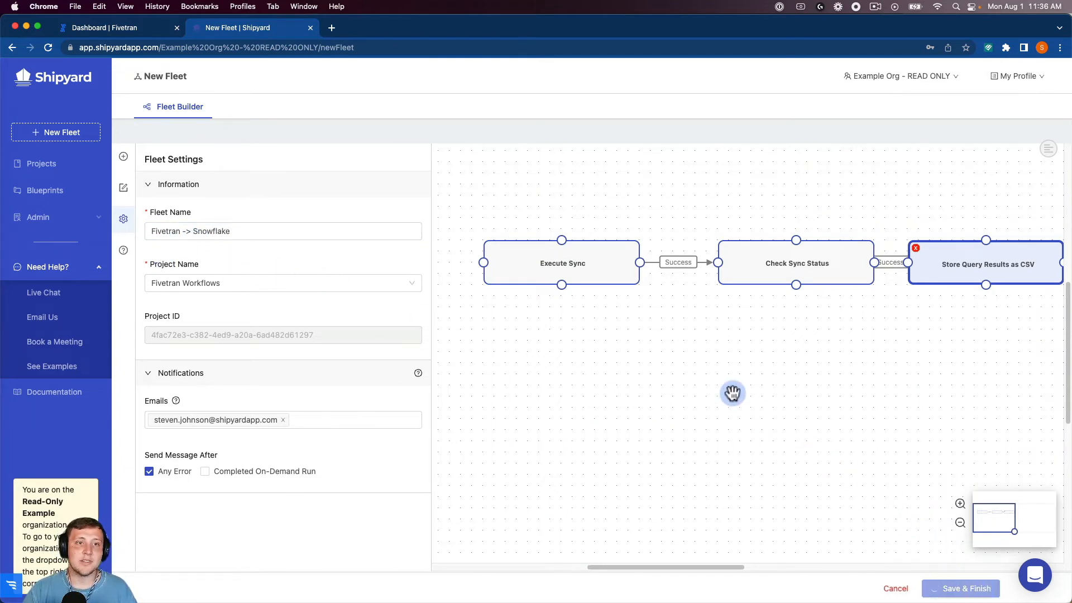
# Save the Fivetran -> Snowflake fleet and start its first run.
pyautogui.click(961, 589)
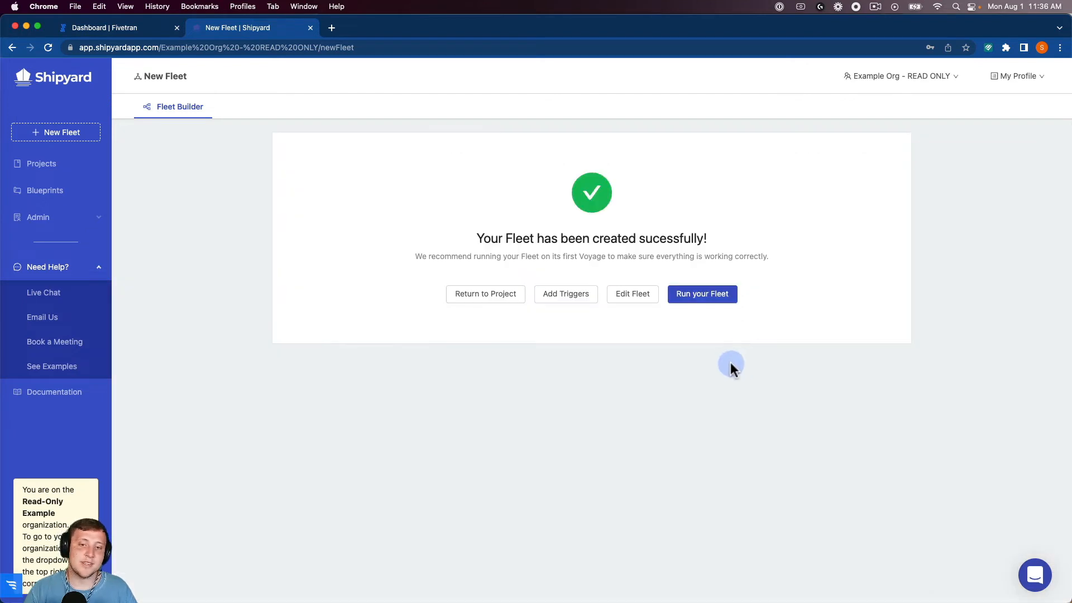
pyautogui.moveTo(701, 249)
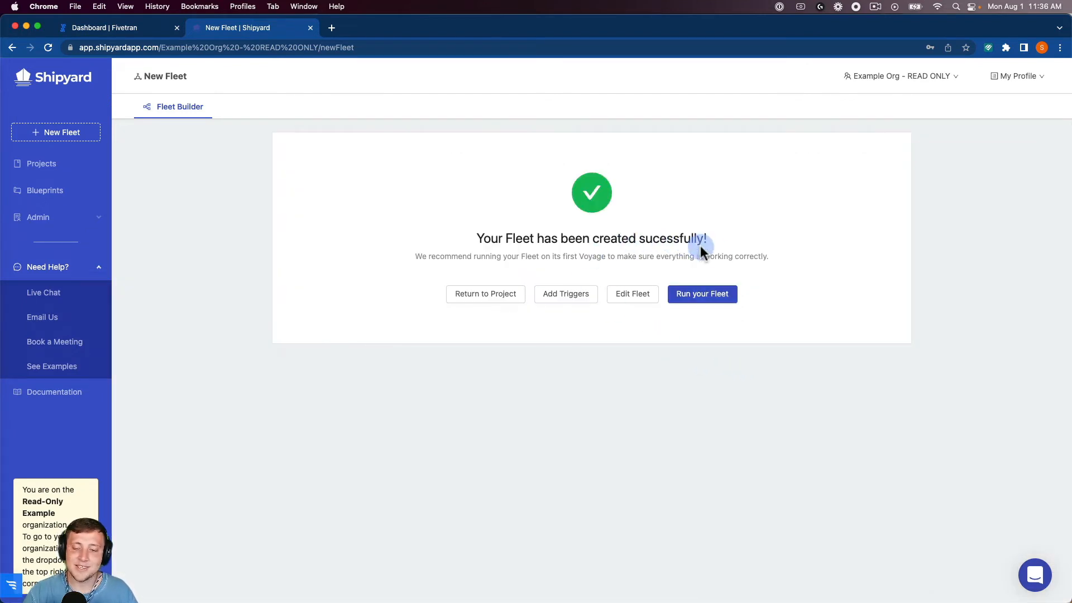
pyautogui.moveTo(722, 300)
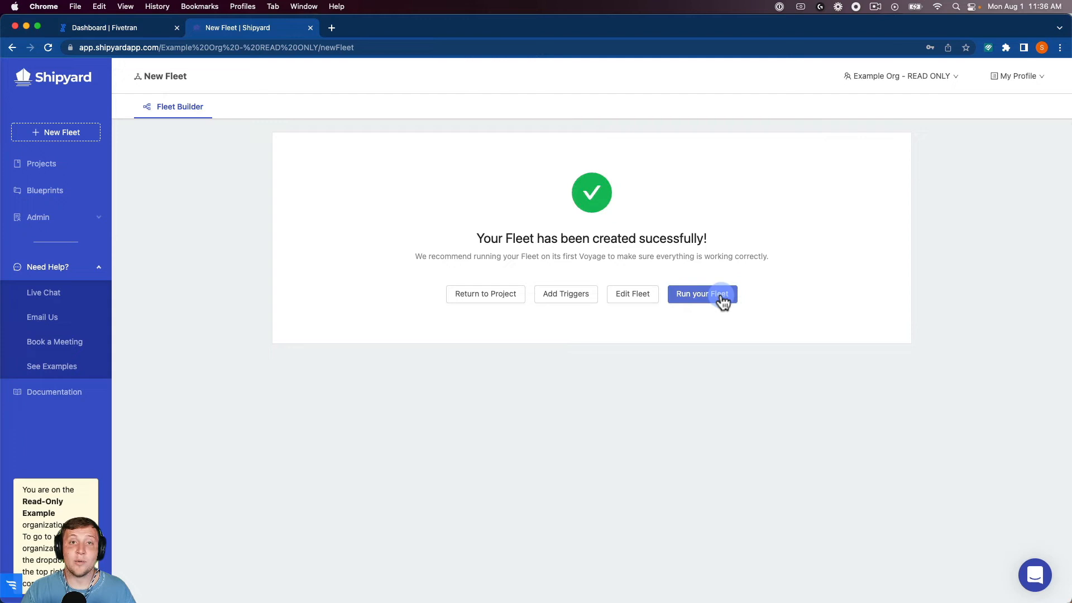
pyautogui.click(701, 294)
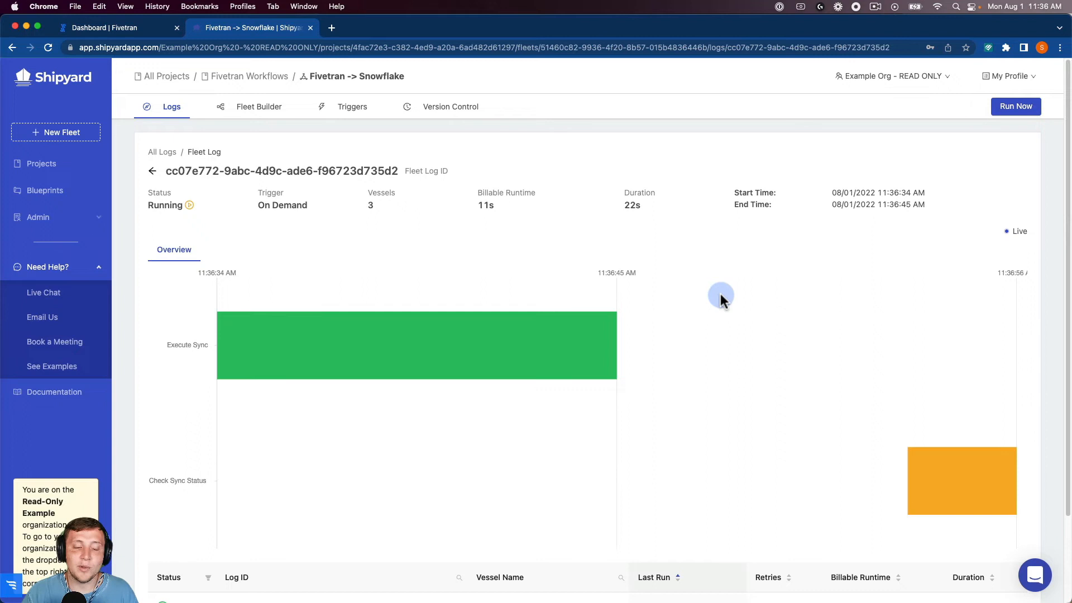
pyautogui.moveTo(509, 328)
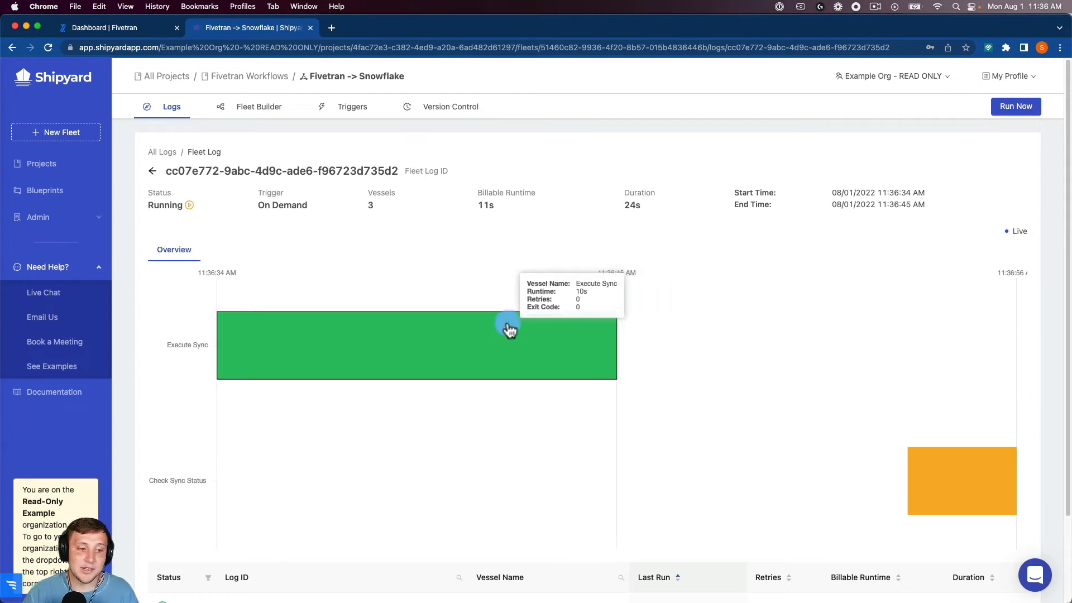
pyautogui.moveTo(453, 344)
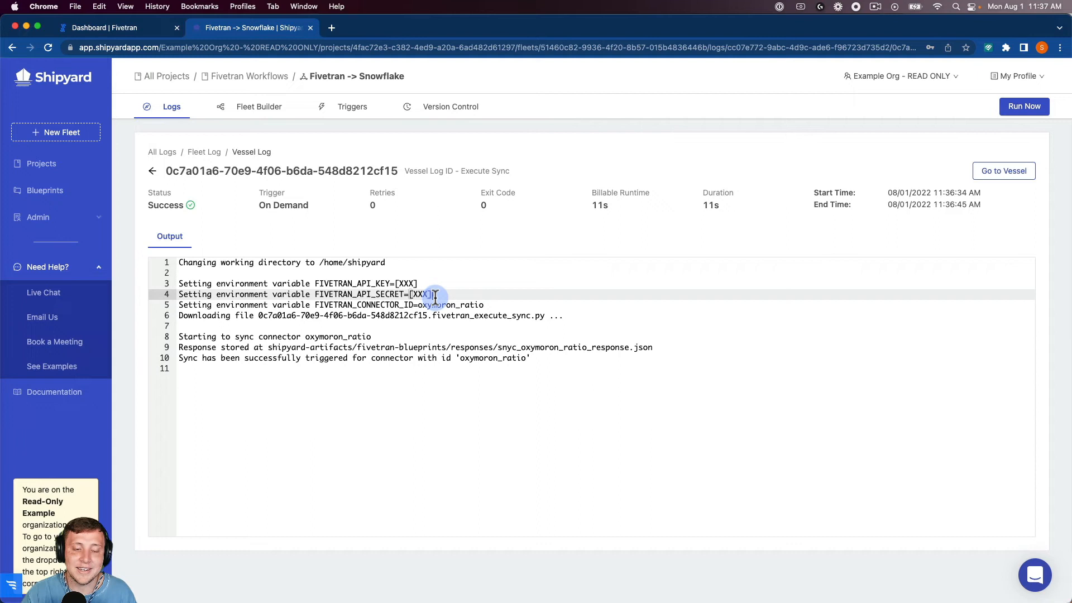
pyautogui.moveTo(431, 304)
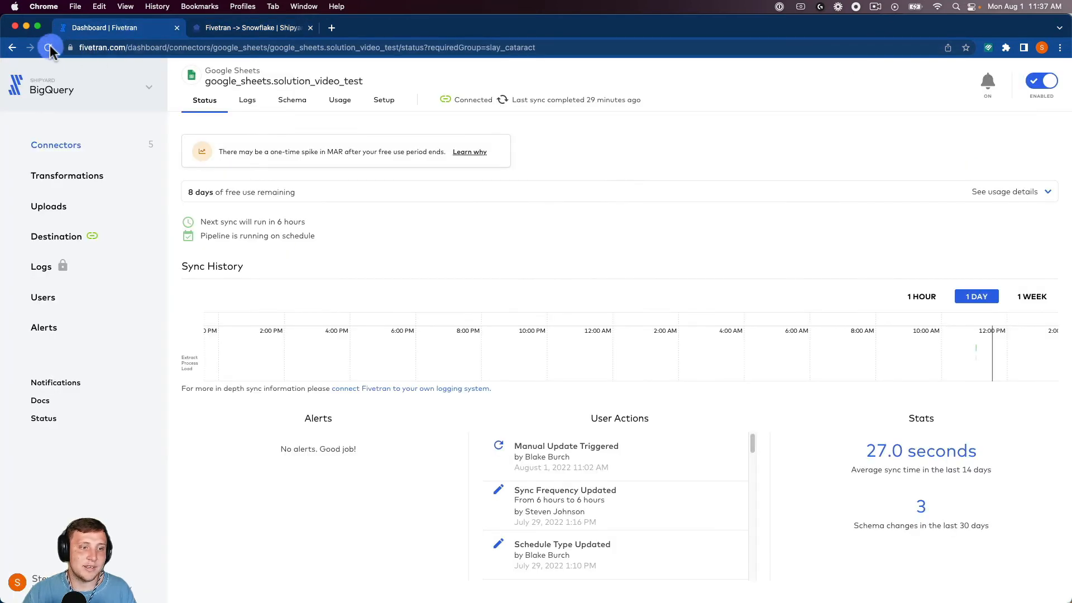
# Refresh the Fivetran connector sync status, then return to the Shipyard fleet log.
pyautogui.click(48, 47)
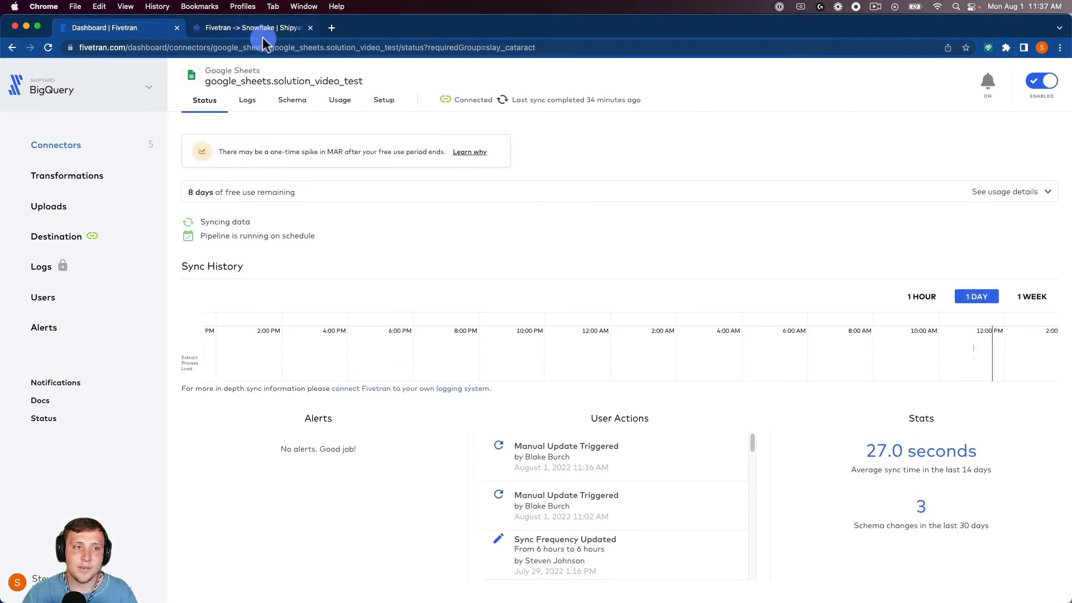
pyautogui.click(252, 27)
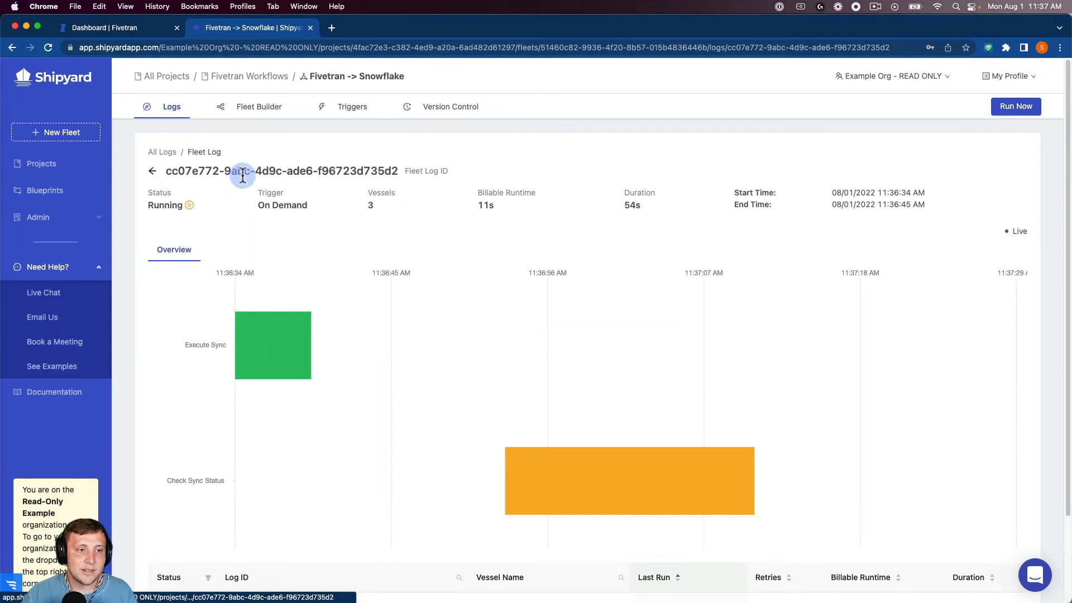
pyautogui.moveTo(745, 479)
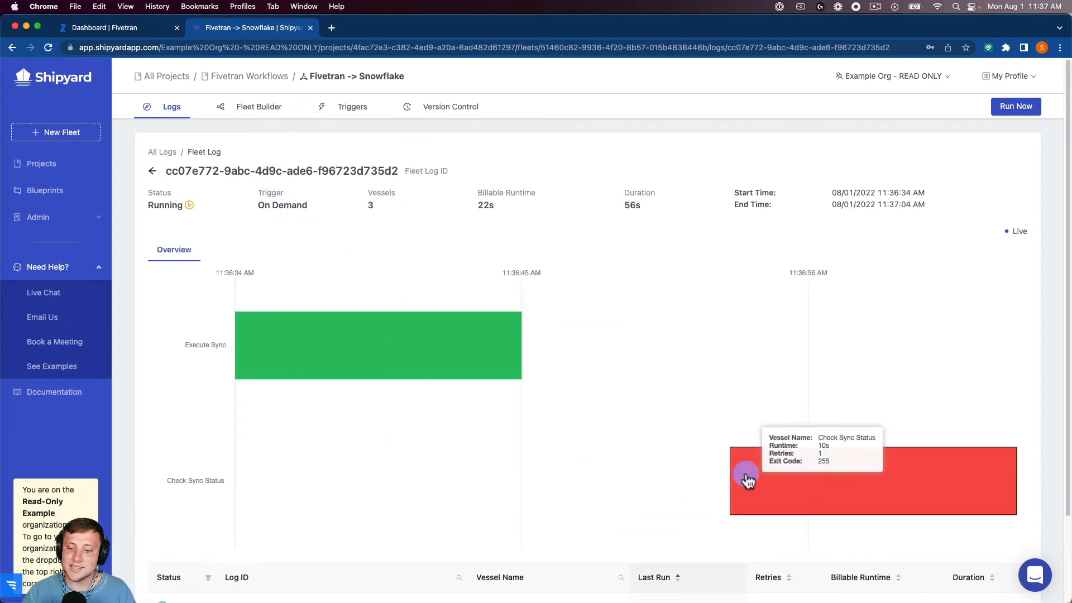
pyautogui.moveTo(686, 422)
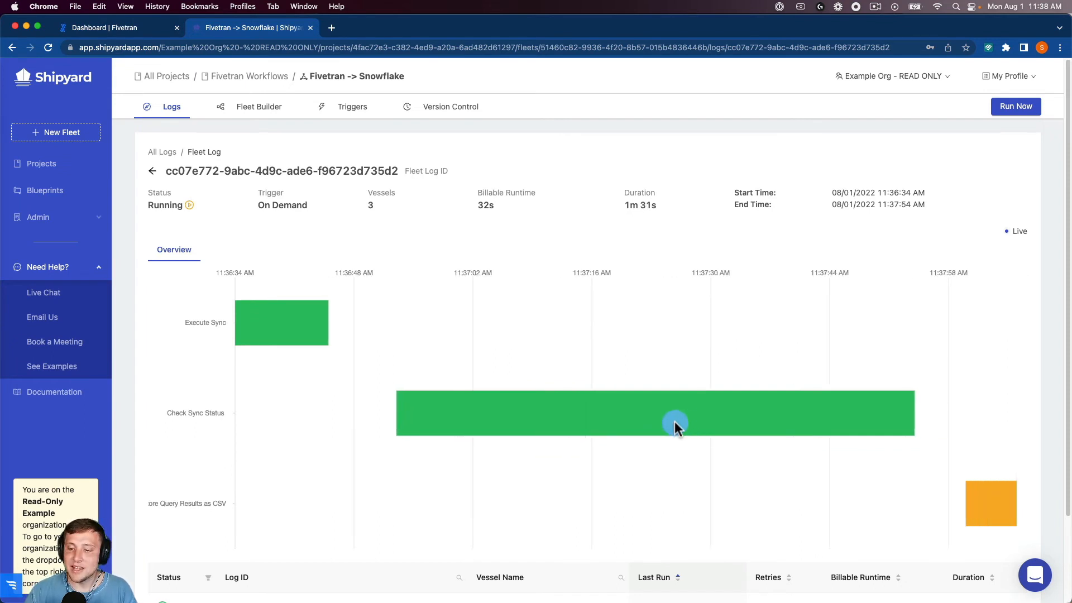
pyautogui.moveTo(757, 486)
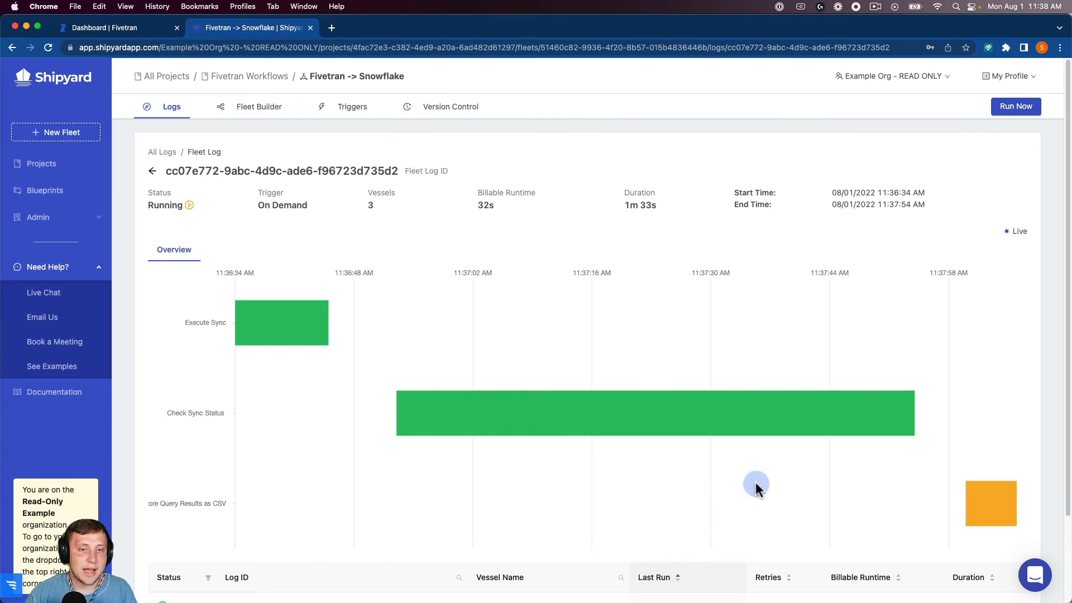
pyautogui.moveTo(977, 504)
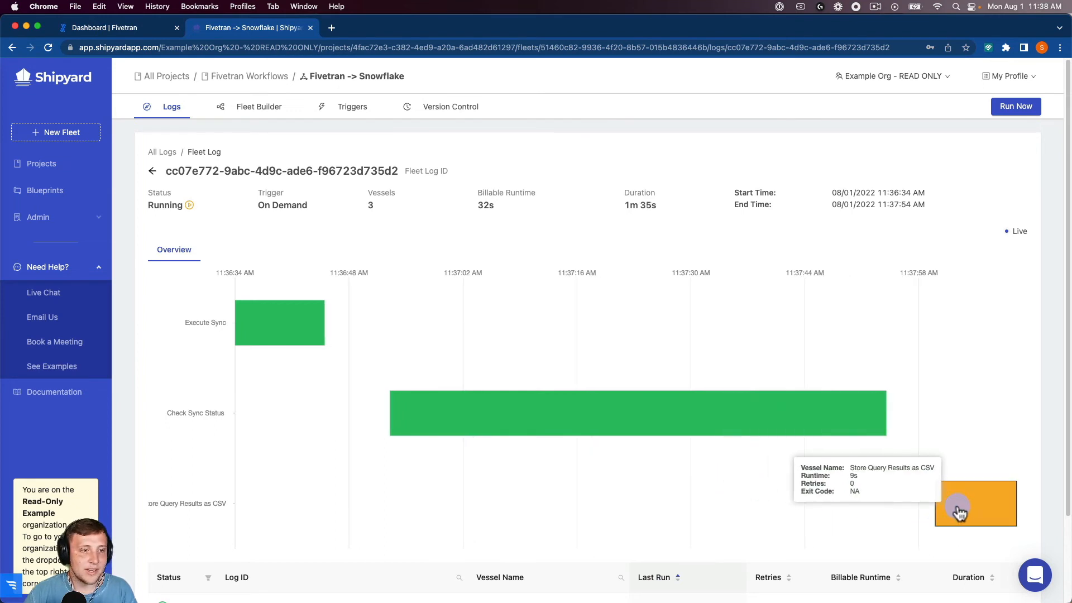
# View the Store Query Results as CSV vessel's run log.
pyautogui.click(976, 504)
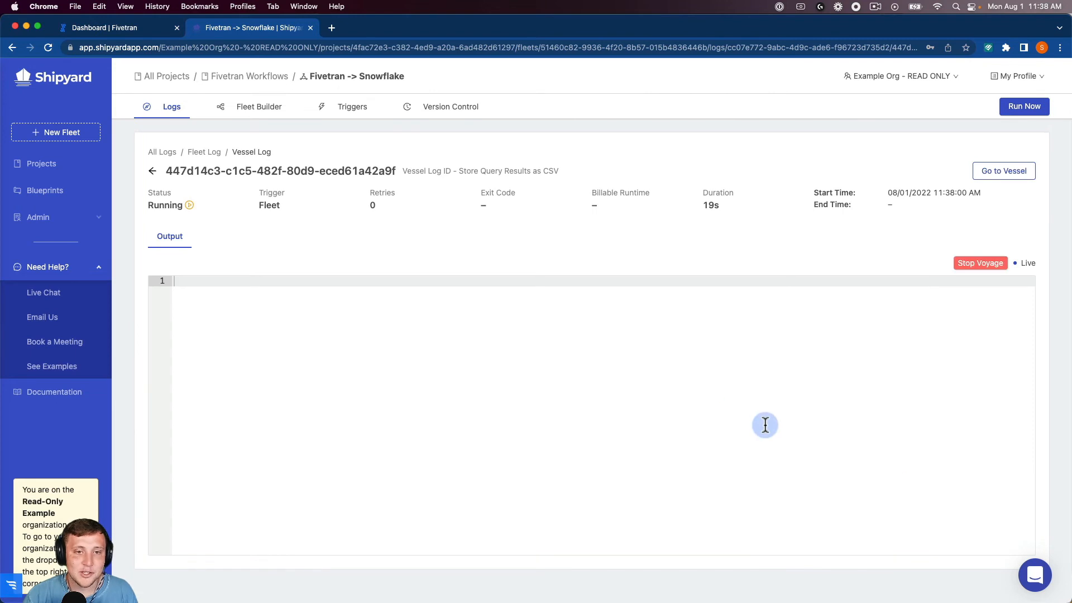
pyautogui.moveTo(477, 315)
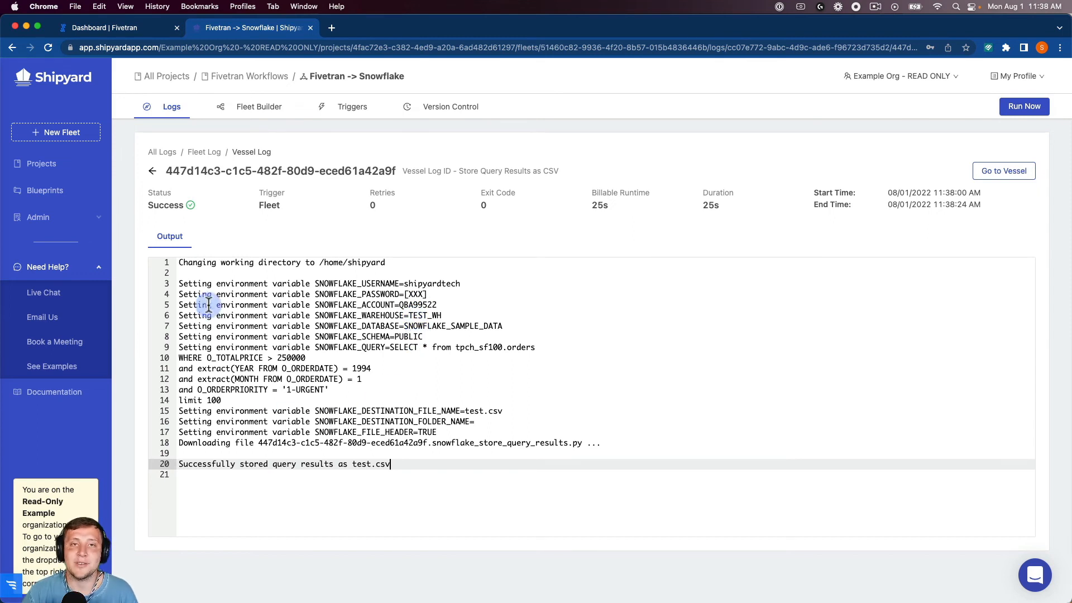
pyautogui.moveTo(281, 474)
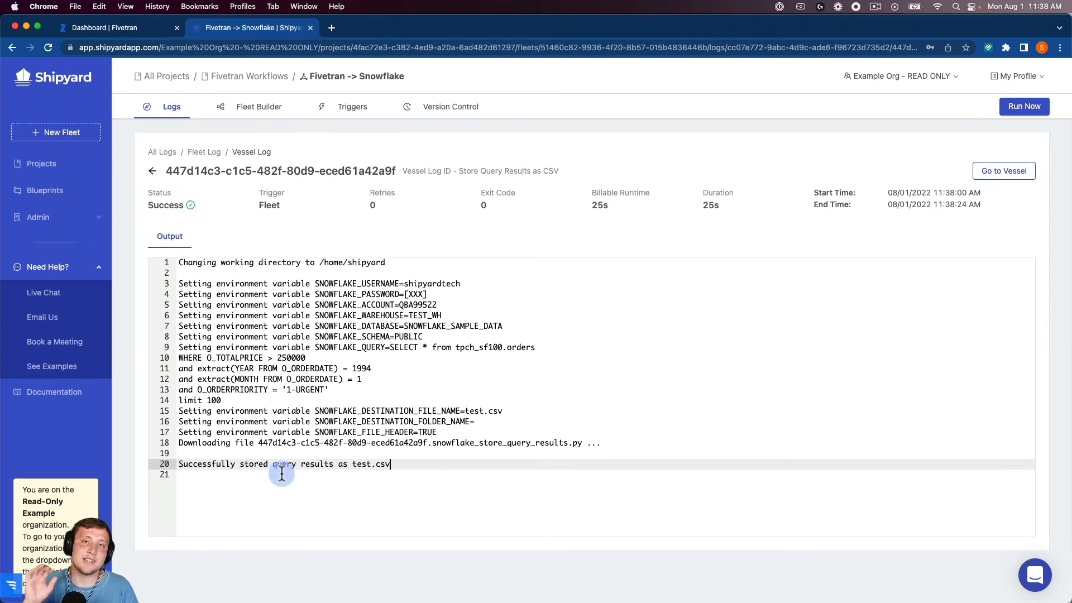